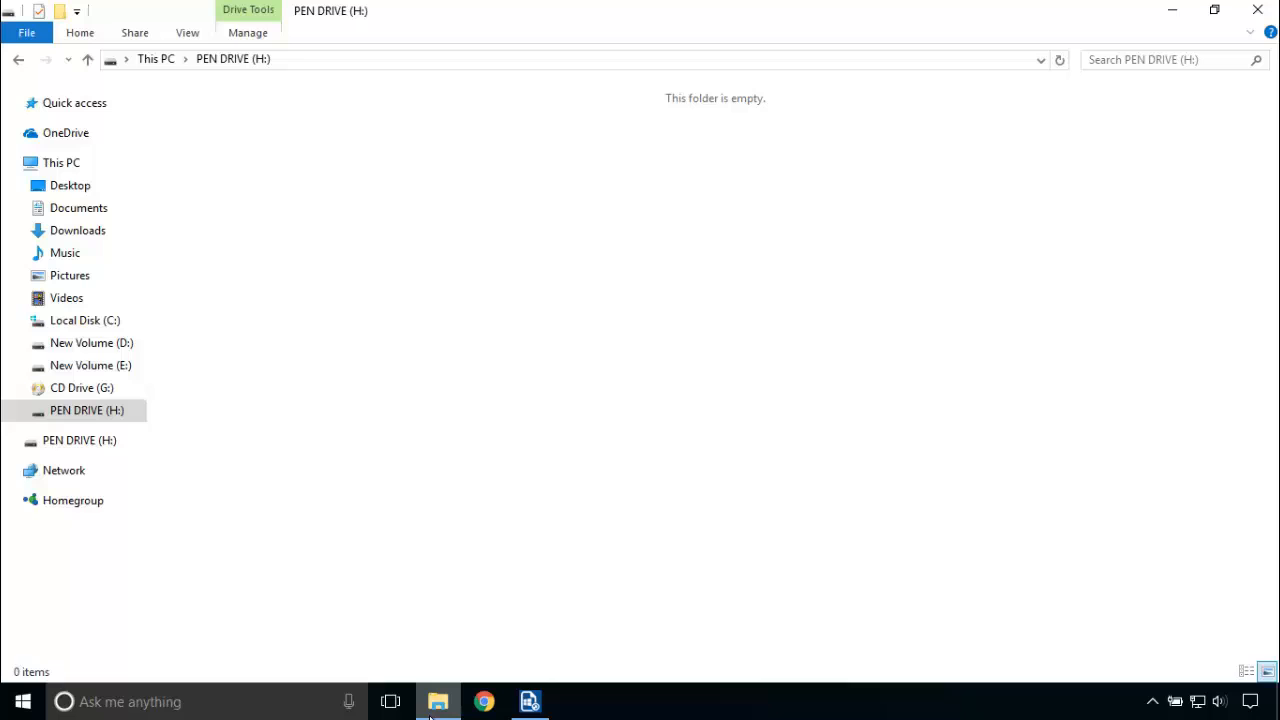
mouse_move(430, 676)
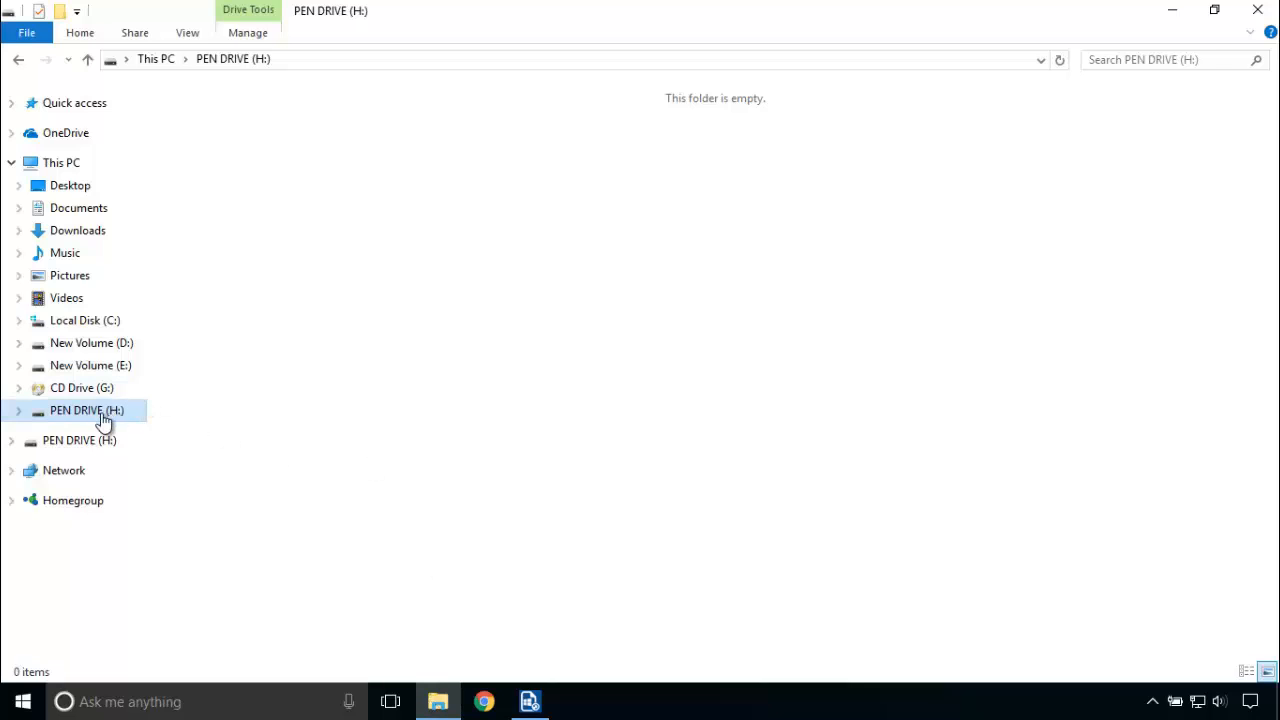
mouse_move(736, 178)
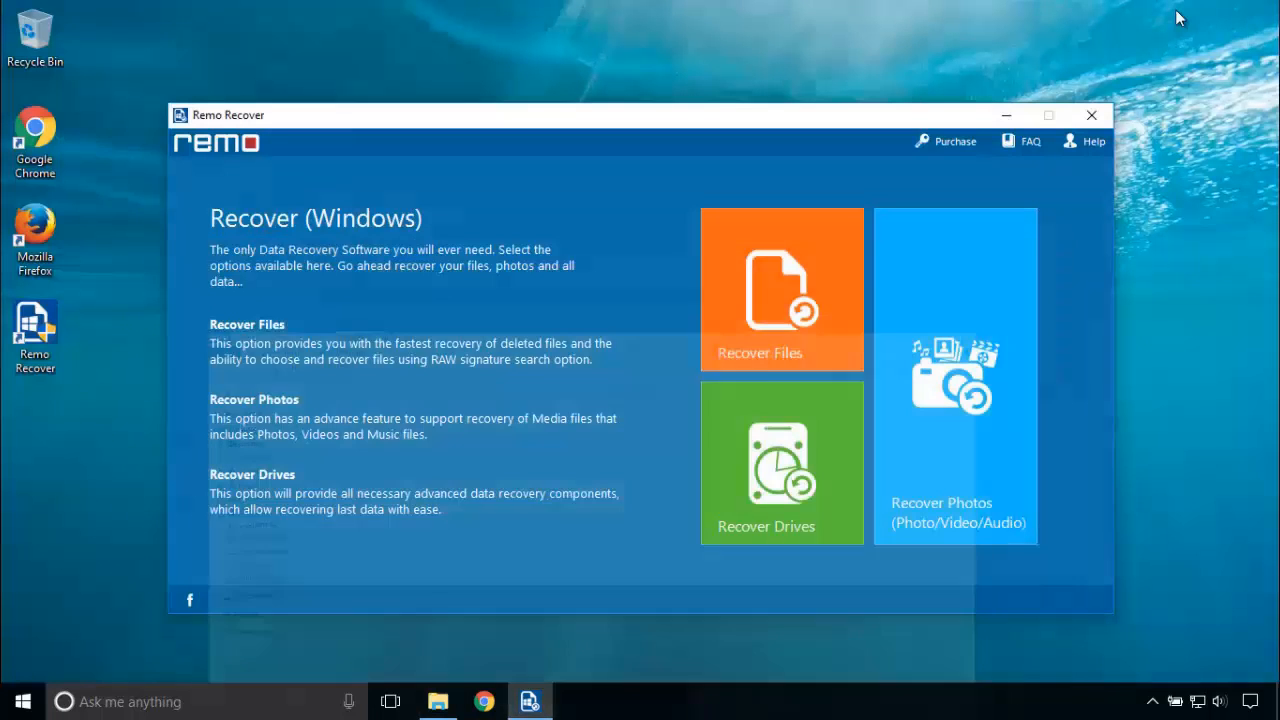
mouse_move(670, 244)
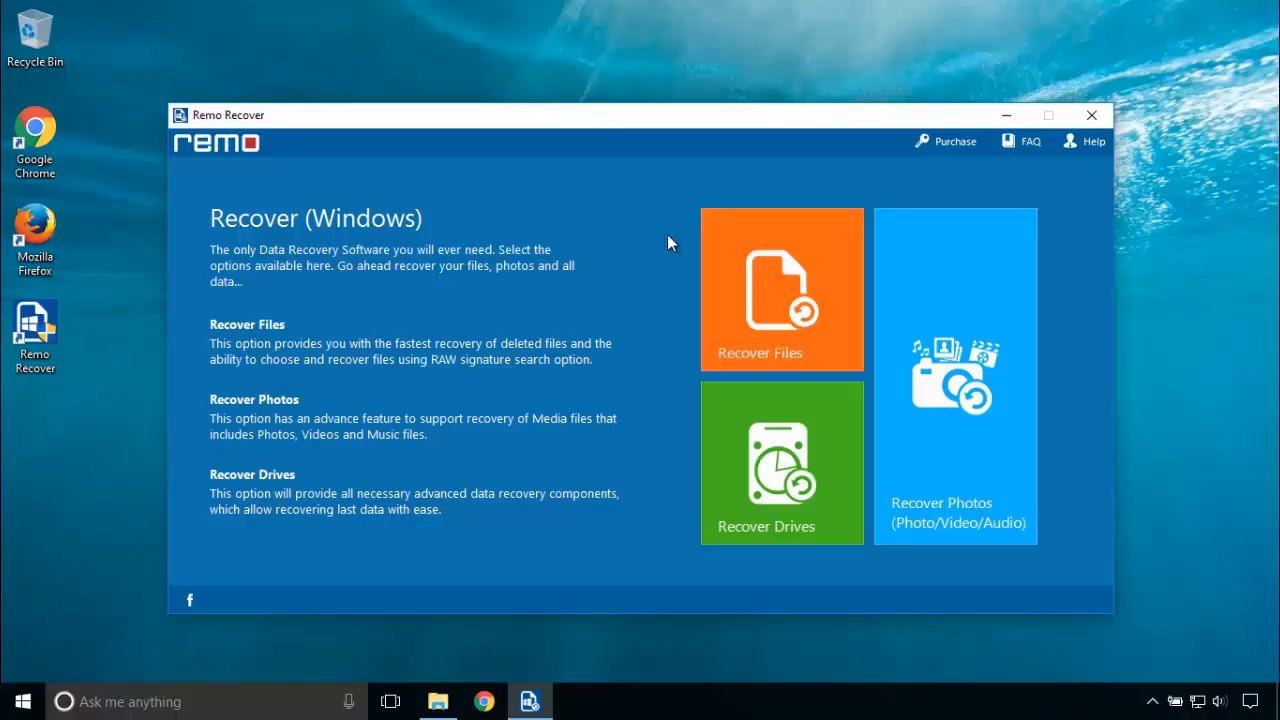
mouse_move(670, 244)
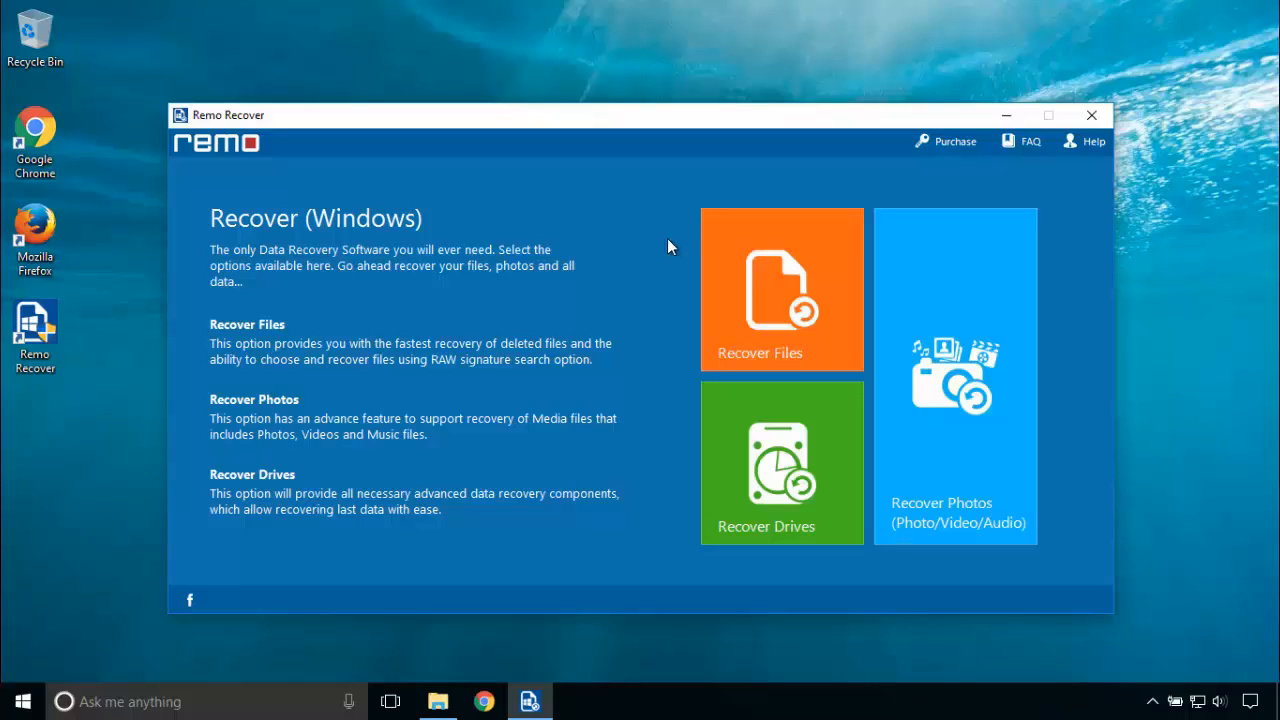
mouse_move(668, 250)
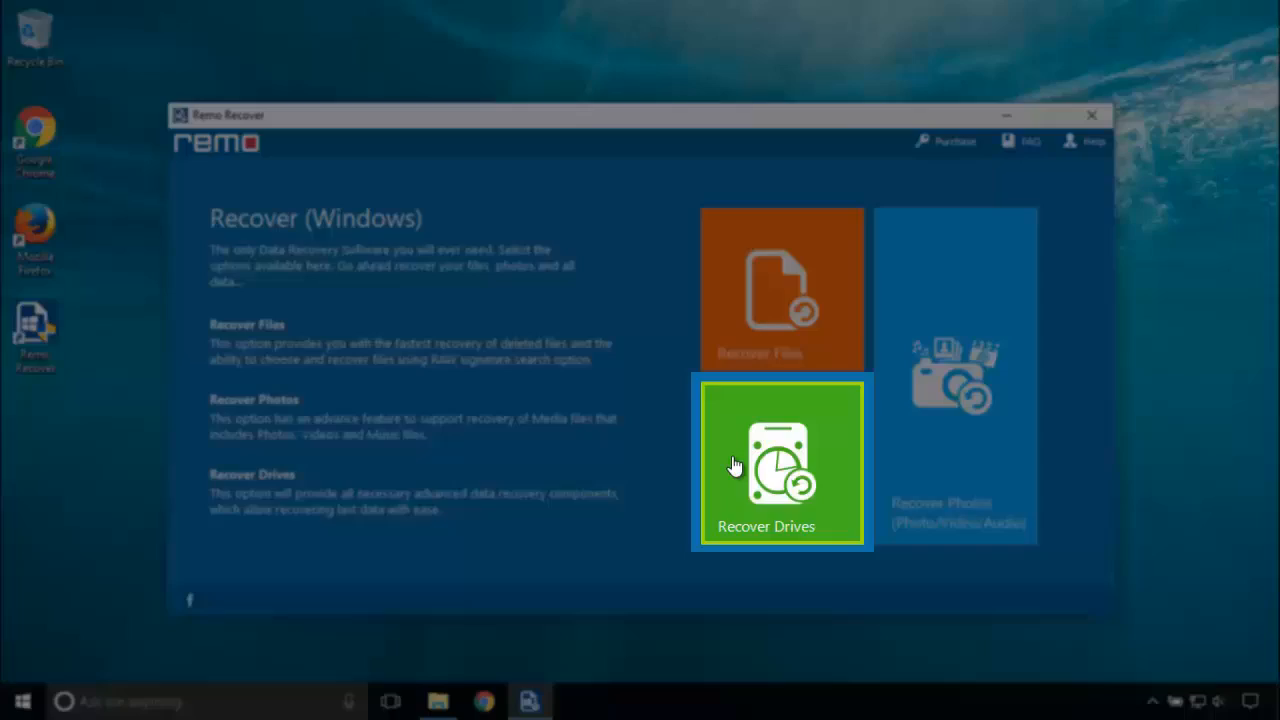
Step: Choose Recover Drives to begin recovering lost drives and partitions
click(780, 464)
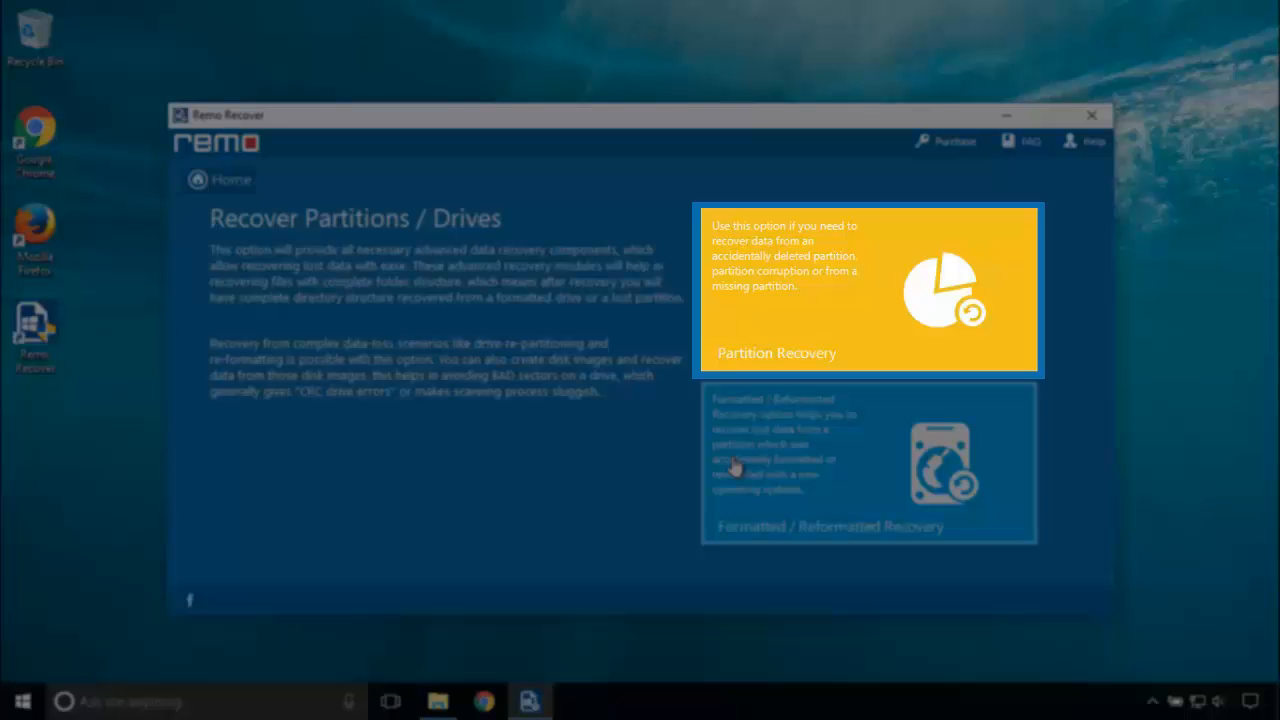
mouse_move(868, 296)
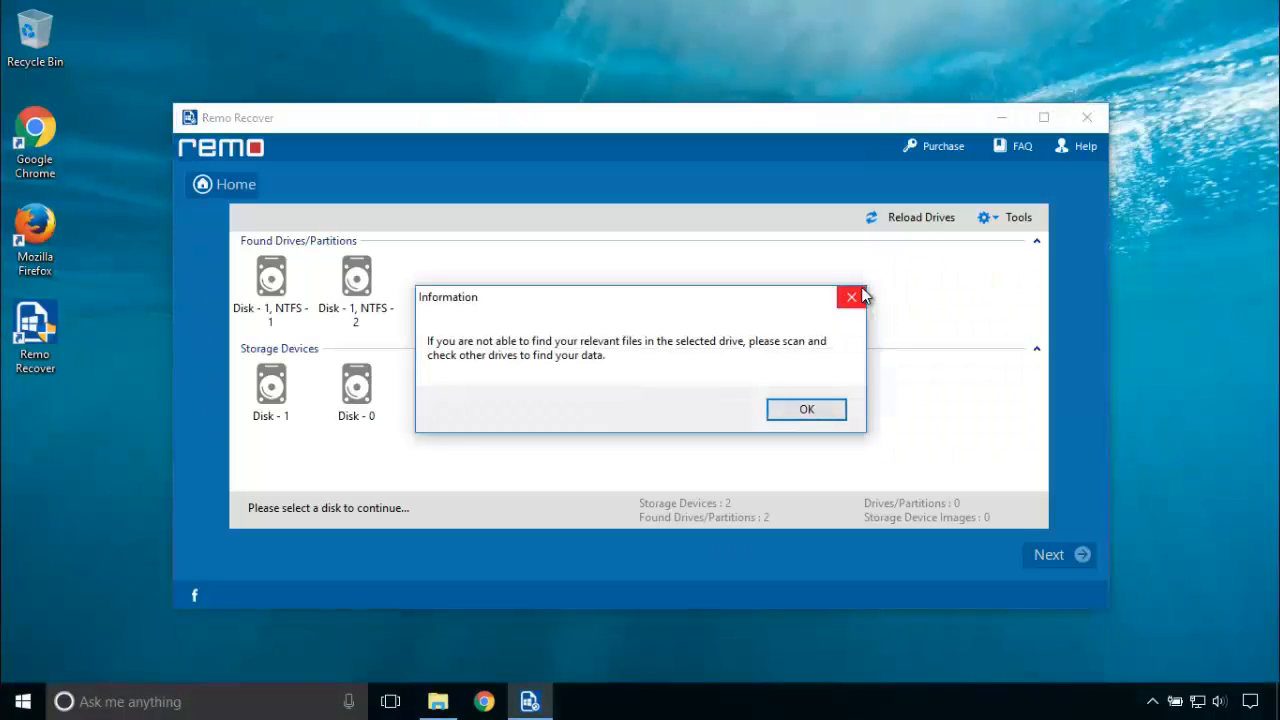
mouse_move(828, 414)
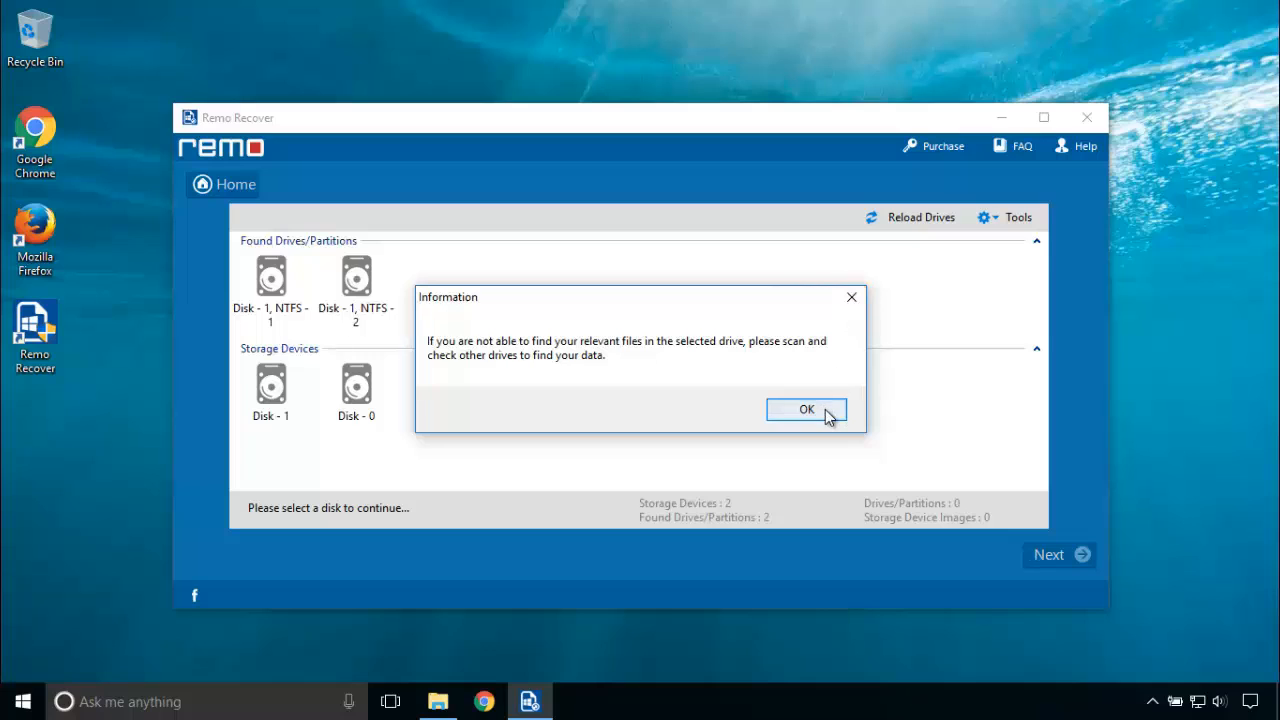
Step: Dismiss the notice, select Disk - 1 (7.43 GB physical drive) and proceed with Next
click(806, 408)
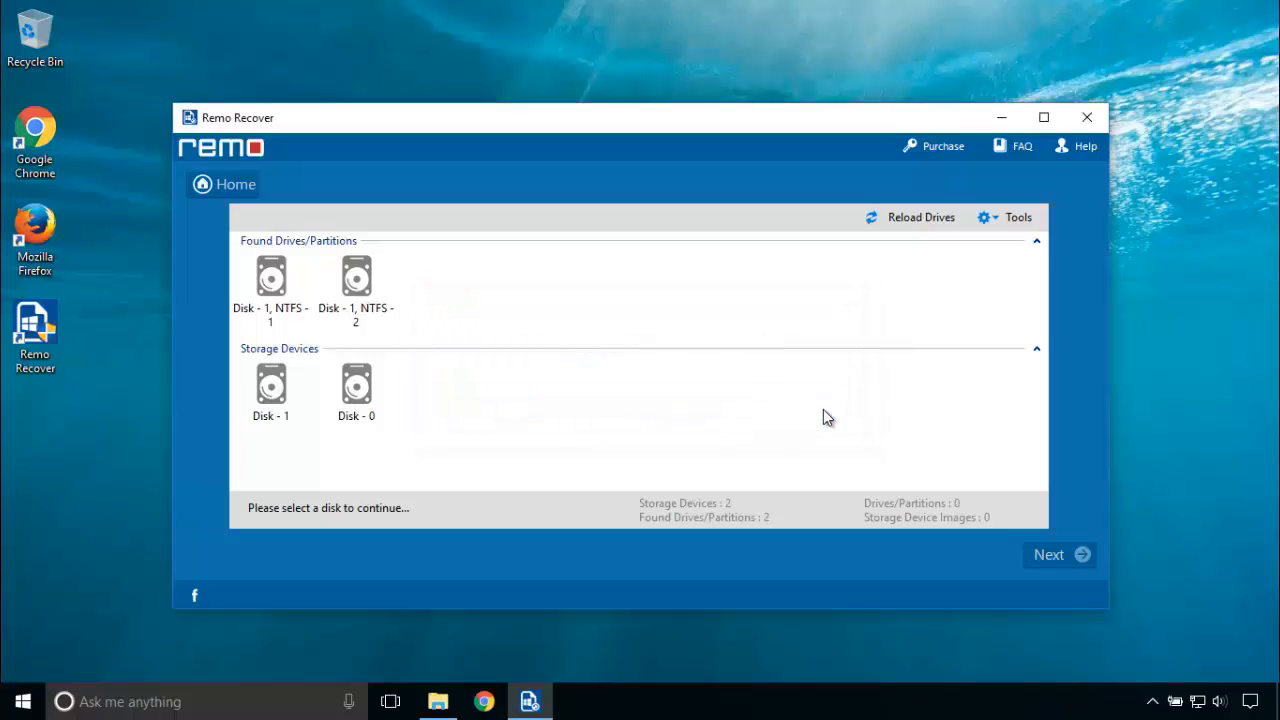
click(272, 390)
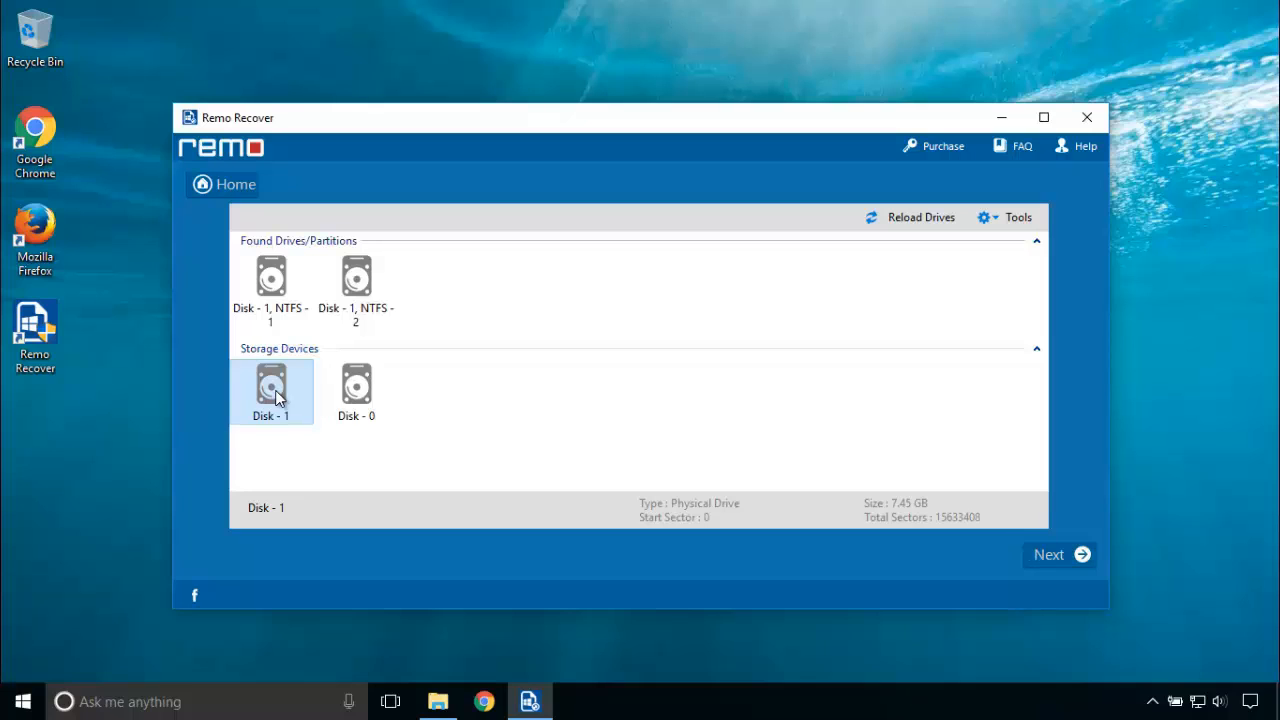
mouse_move(296, 410)
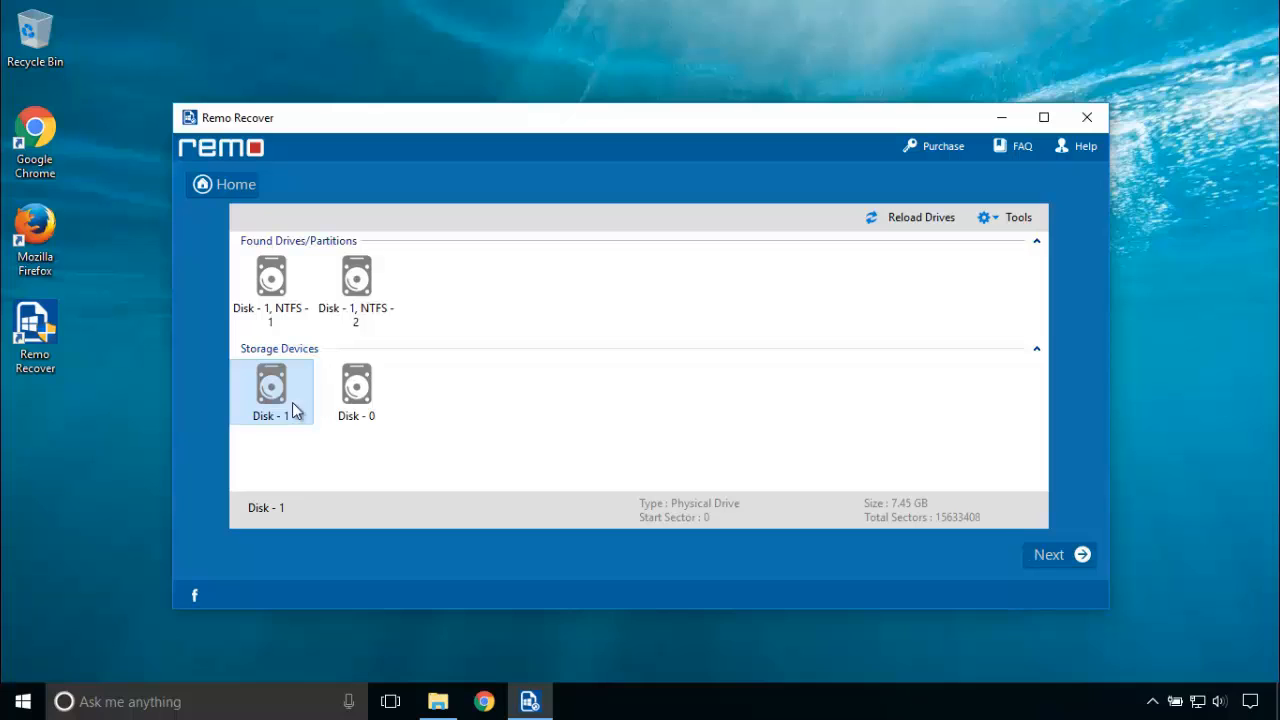
mouse_move(1060, 560)
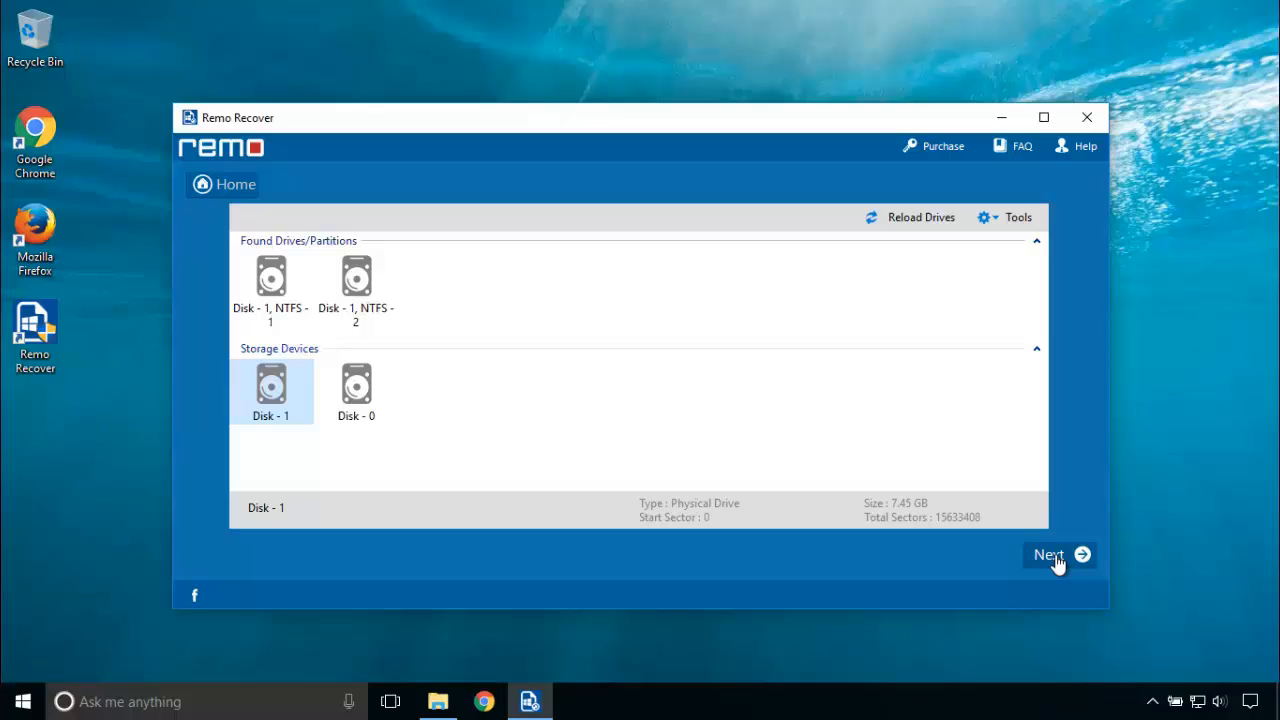
click(1052, 554)
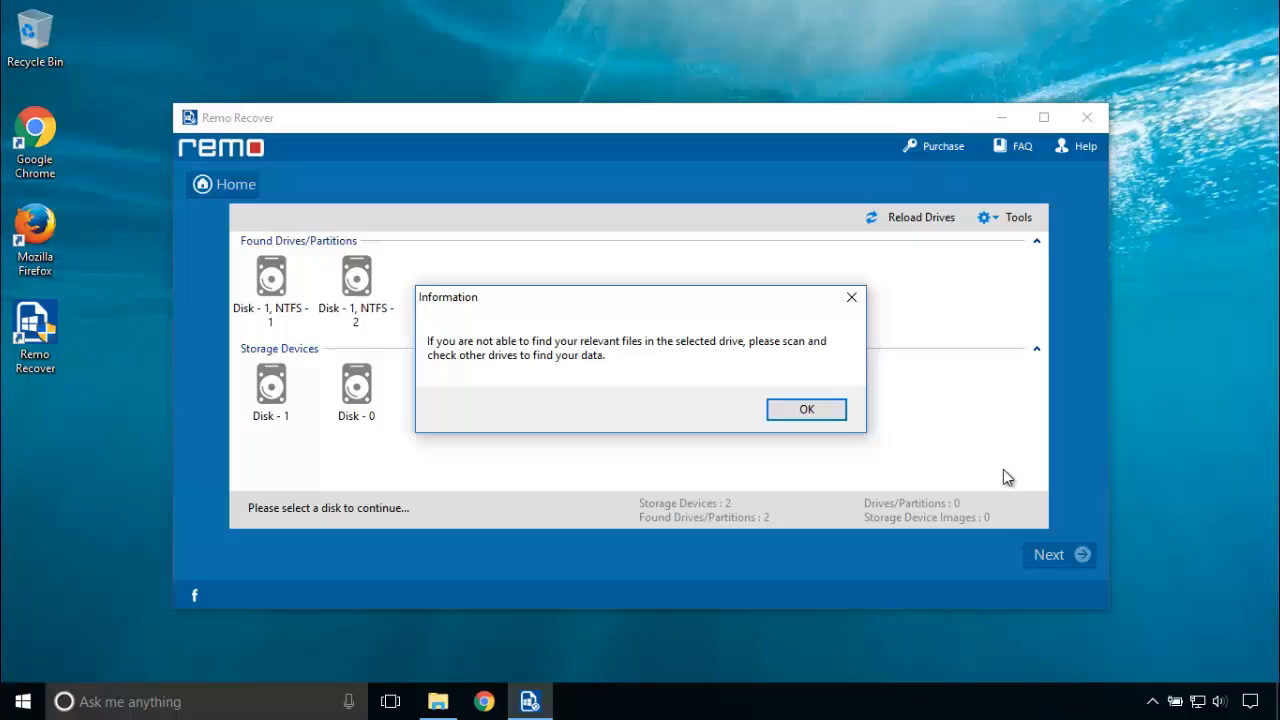
Step: Dismiss the notice, compare found partitions, select Disk - 1, NTFS - 1 (7.43 GB) and continue
click(806, 408)
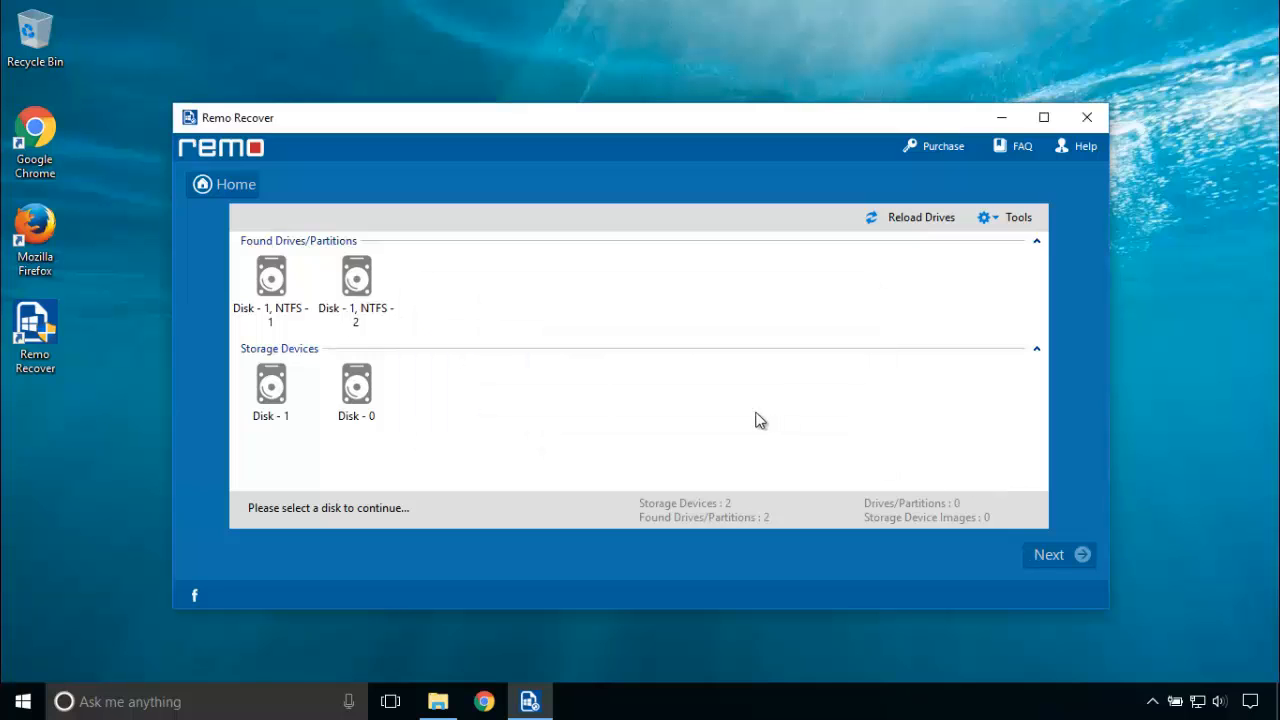
click(270, 280)
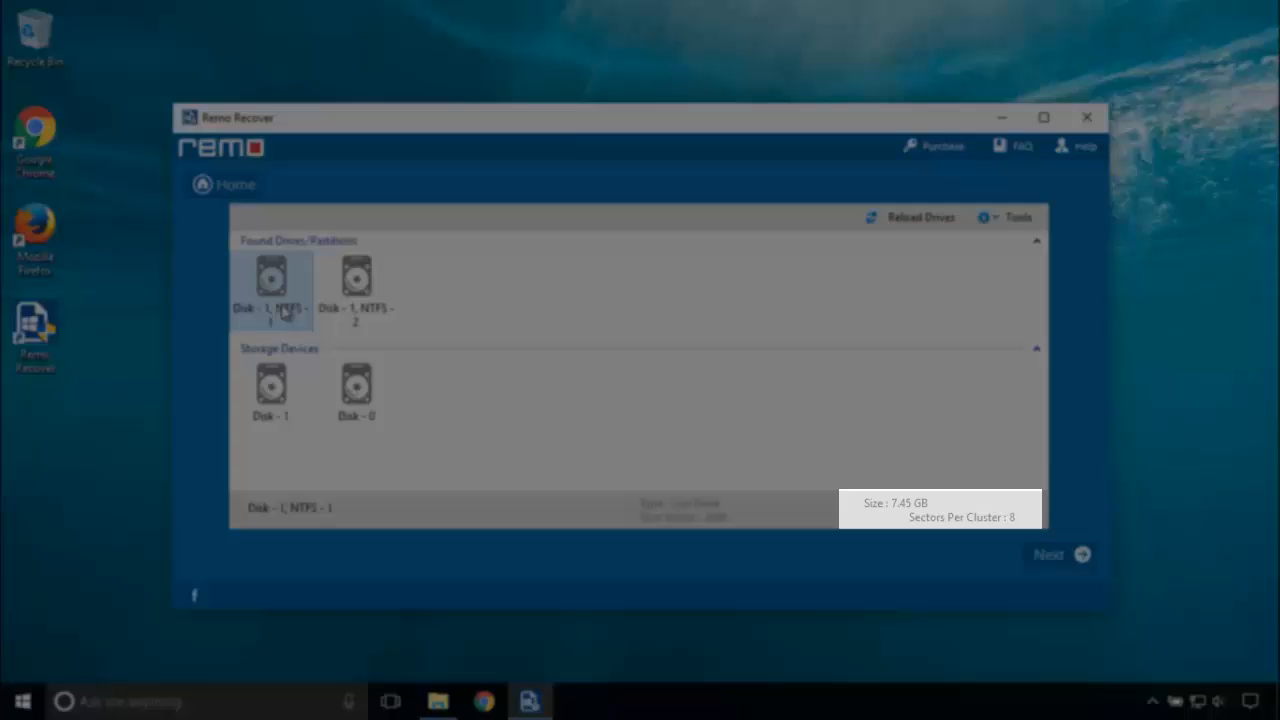
click(356, 284)
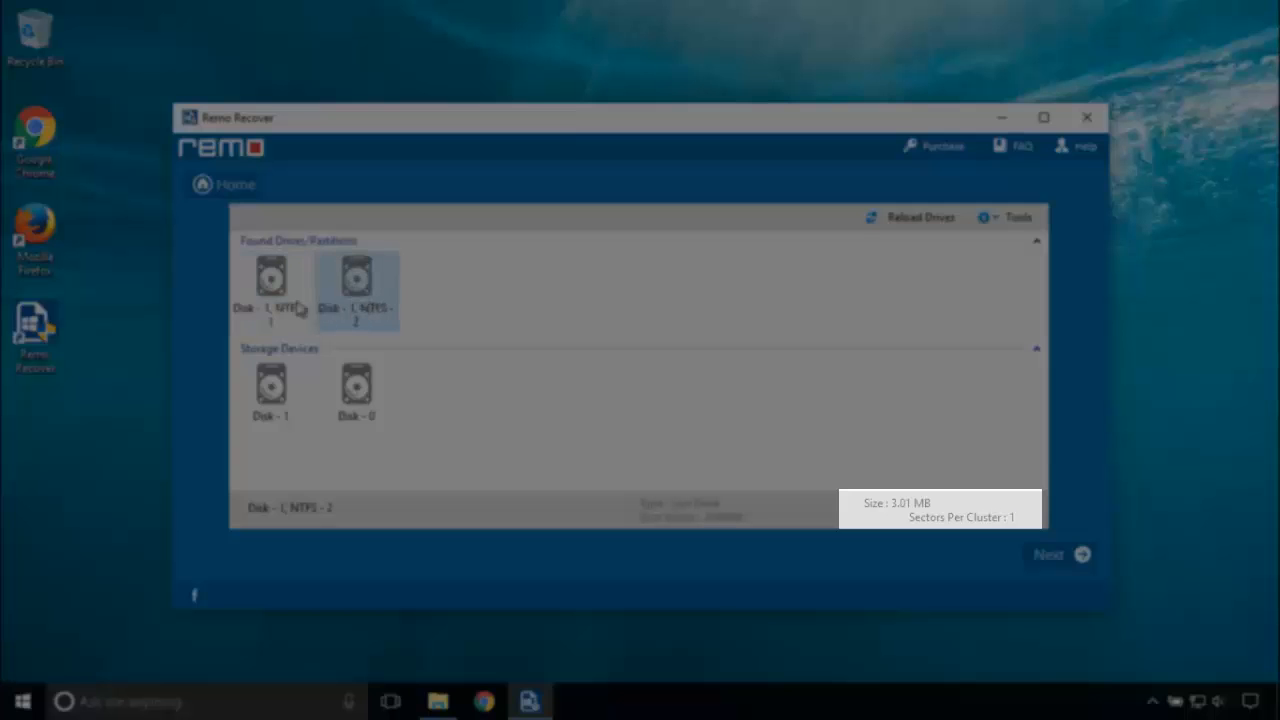
click(272, 290)
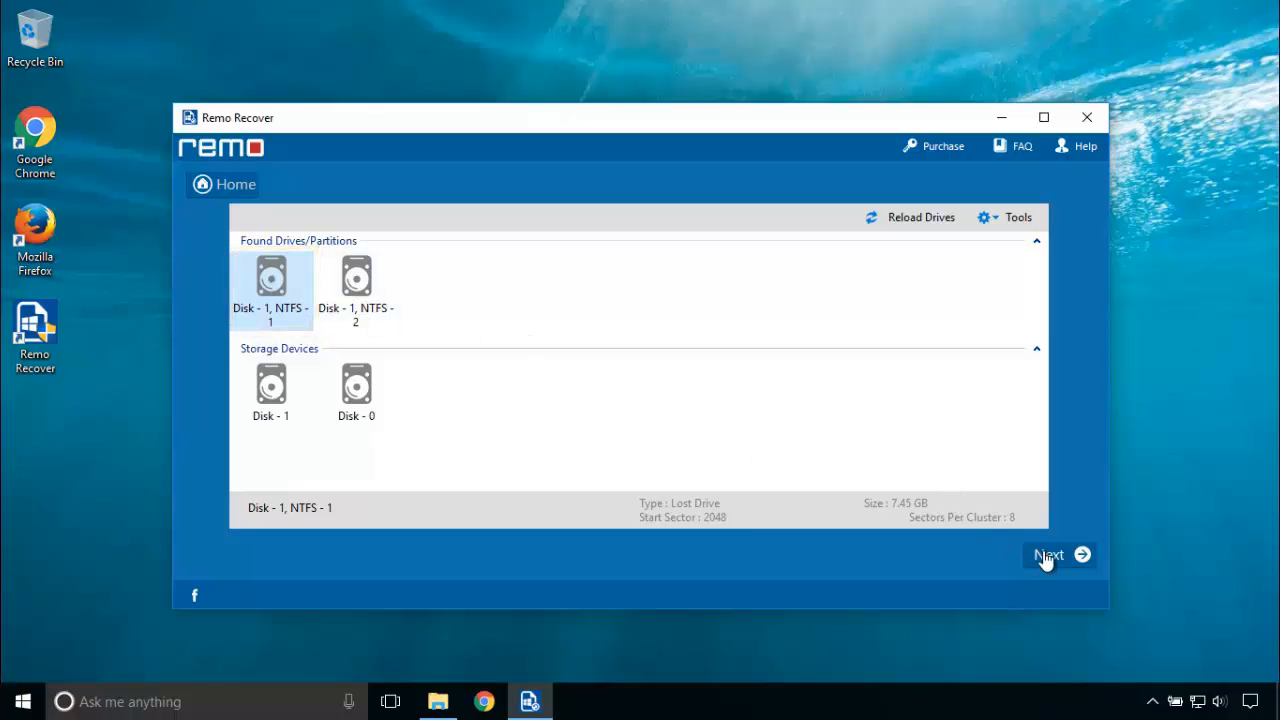
click(1048, 556)
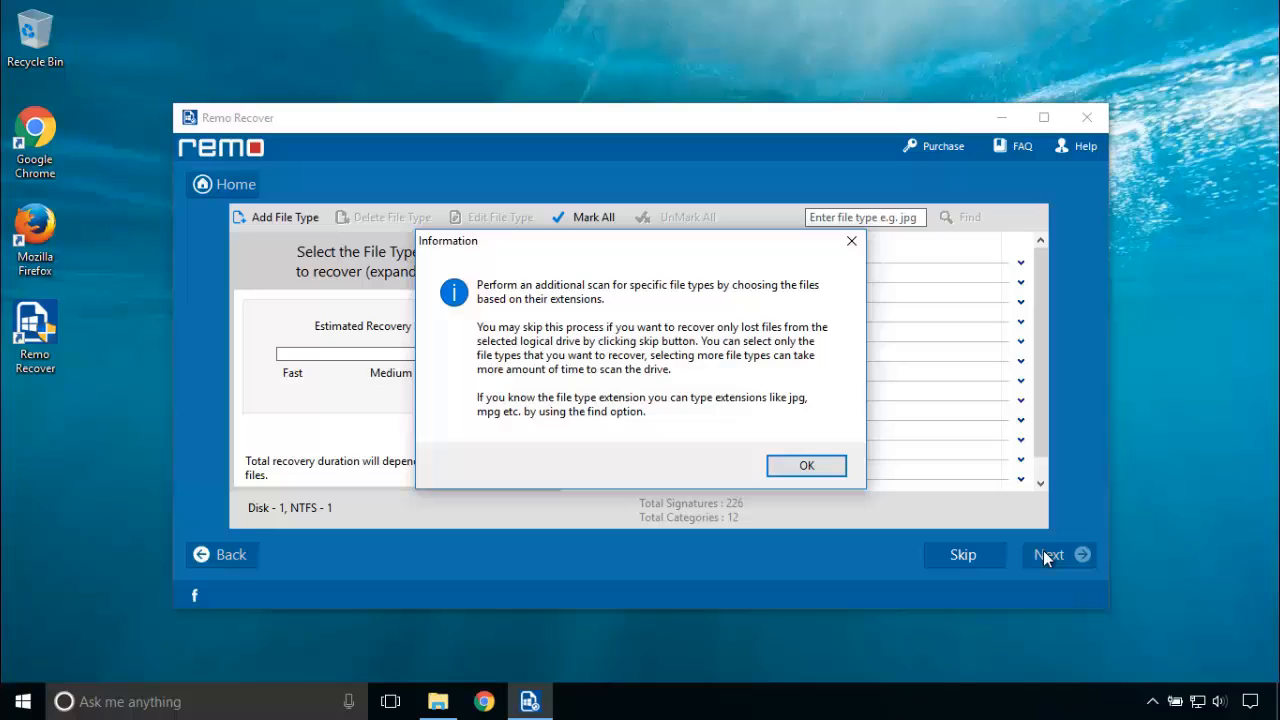
mouse_move(948, 448)
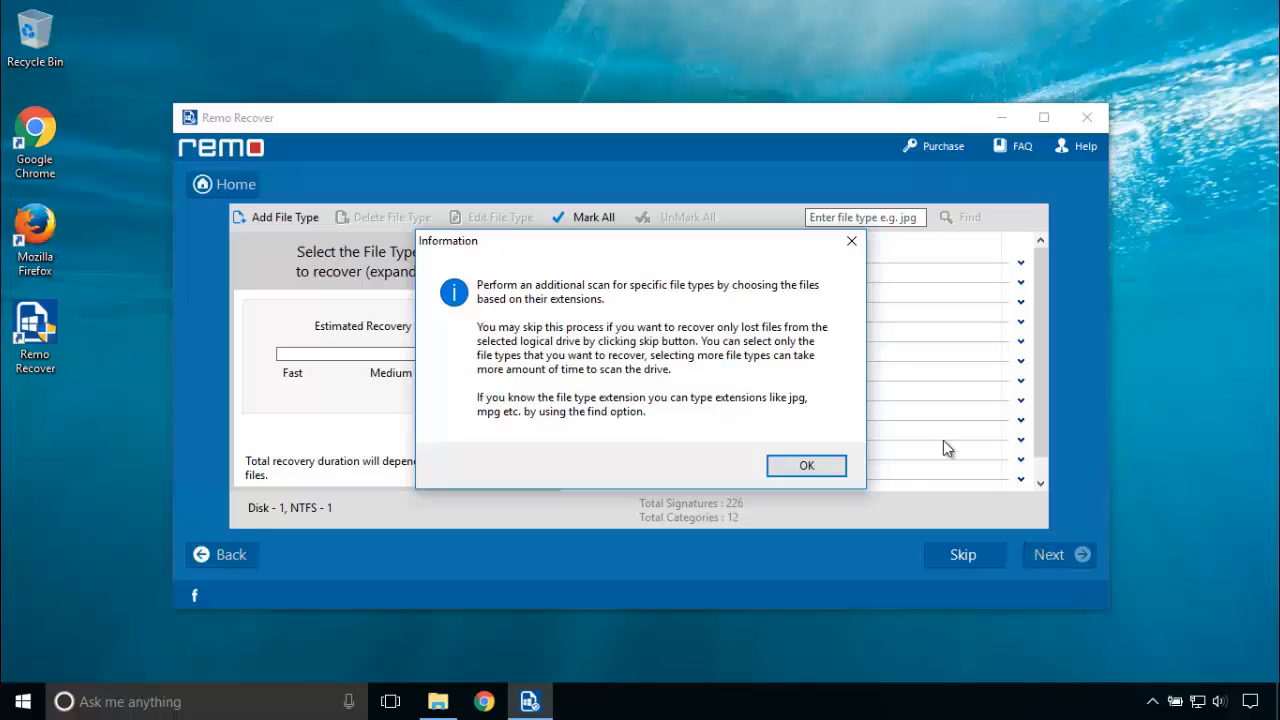
Step: Dismiss the file-type notice and skip file-type selection to list recovered data
click(806, 464)
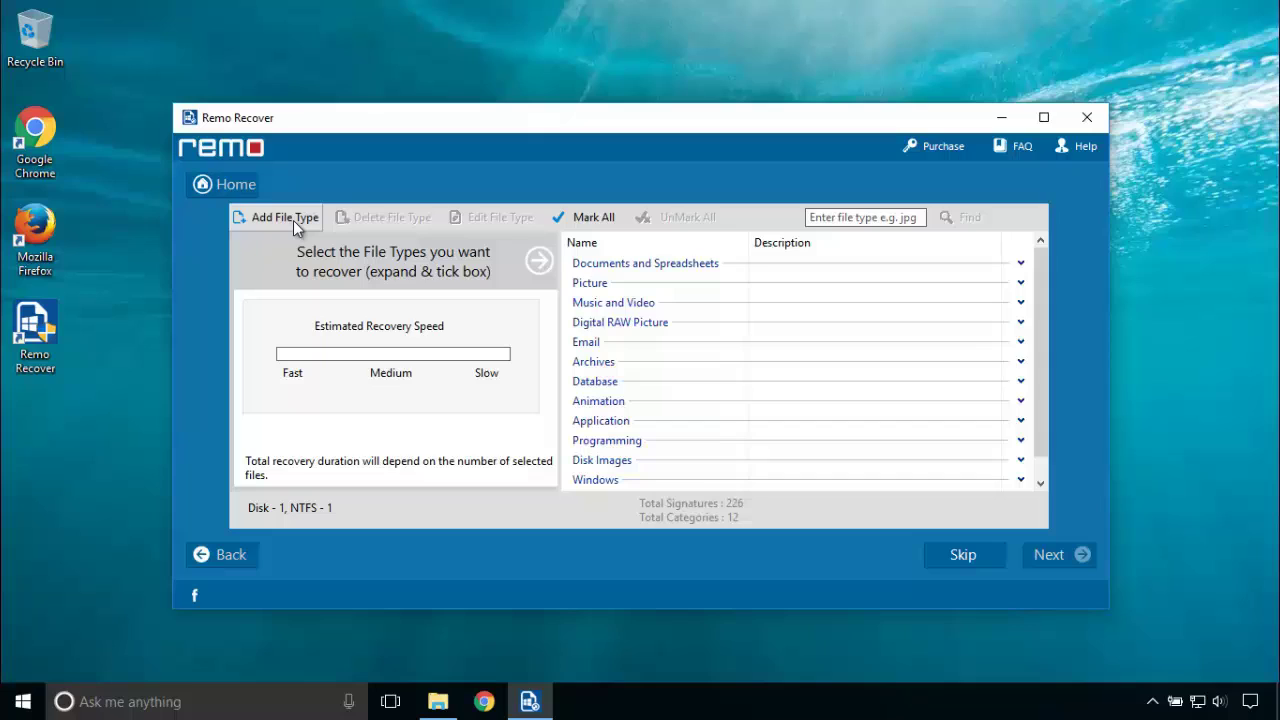
click(284, 216)
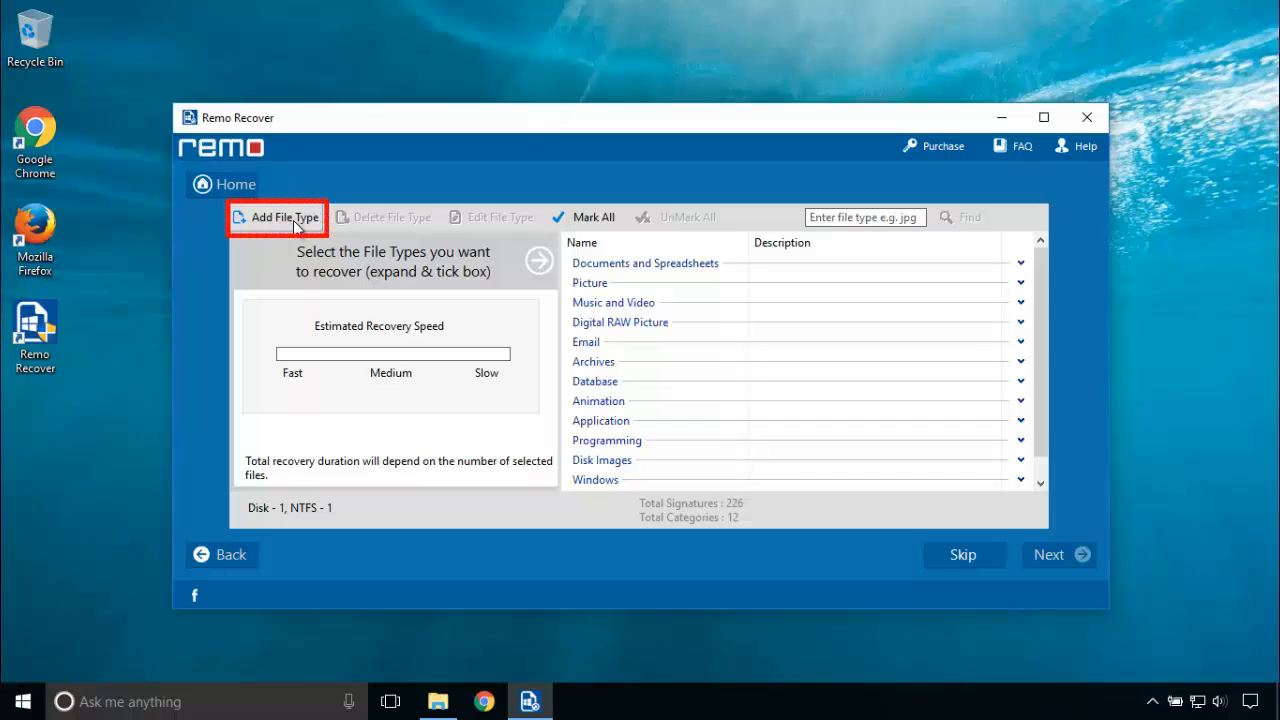
mouse_move(820, 460)
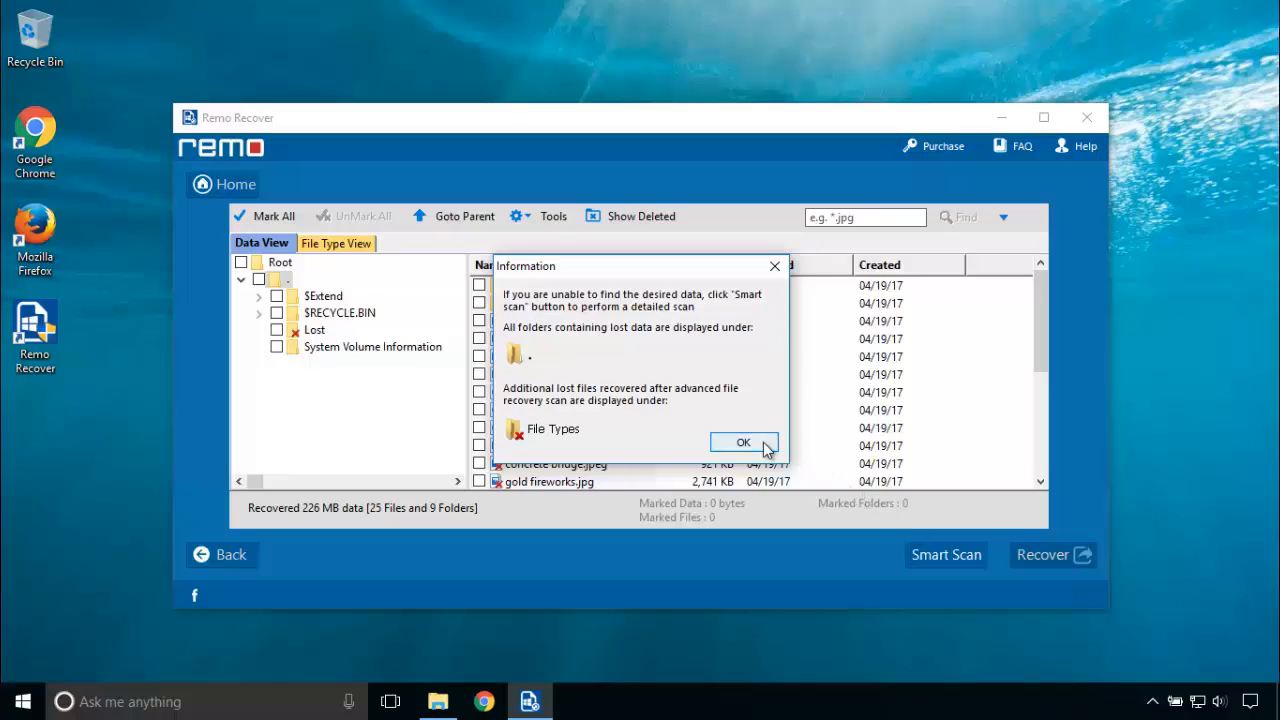
mouse_move(764, 452)
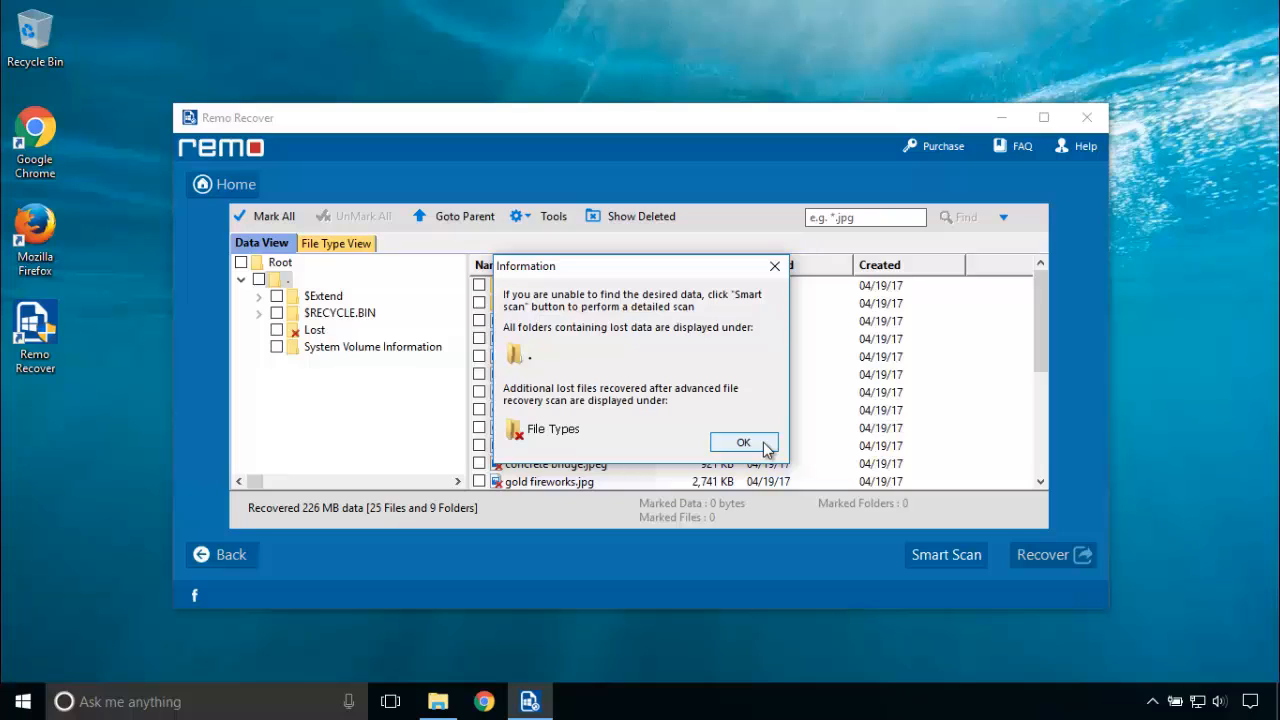
Step: Dismiss the smart-scan notice and scroll through the recovered file list to the bottom
click(744, 442)
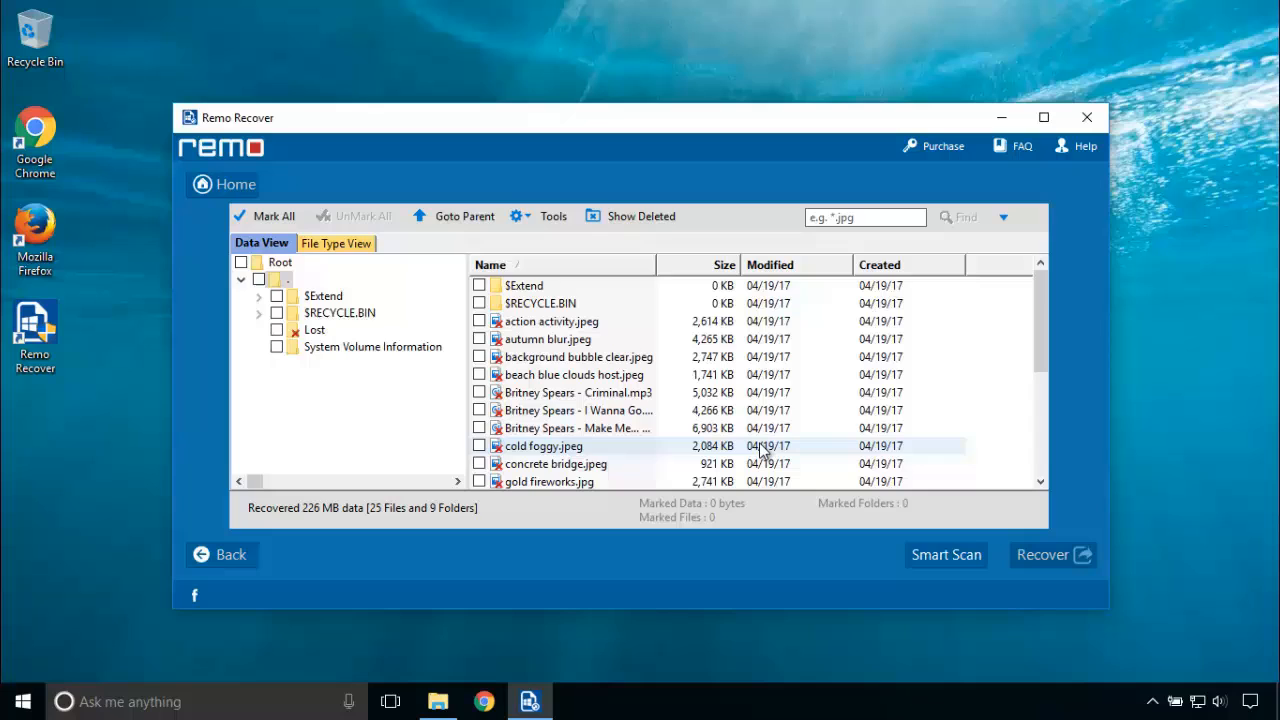
scroll(down, 3)
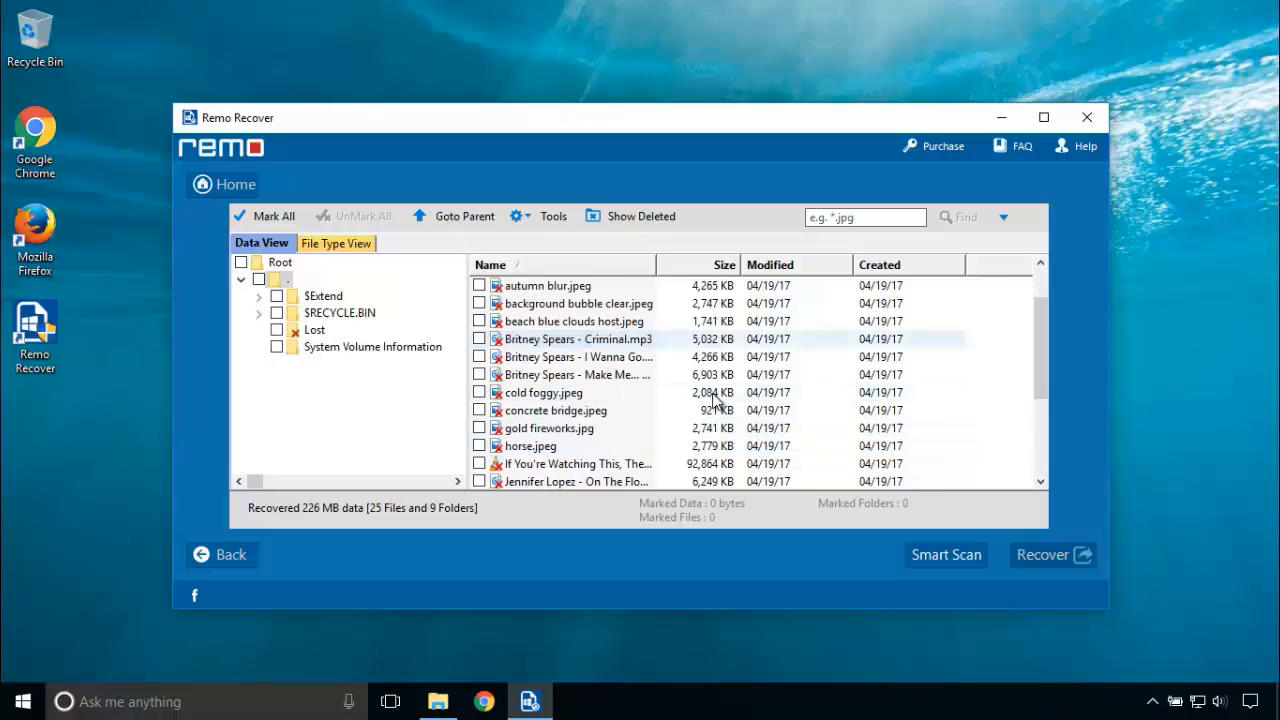
scroll(down, 3)
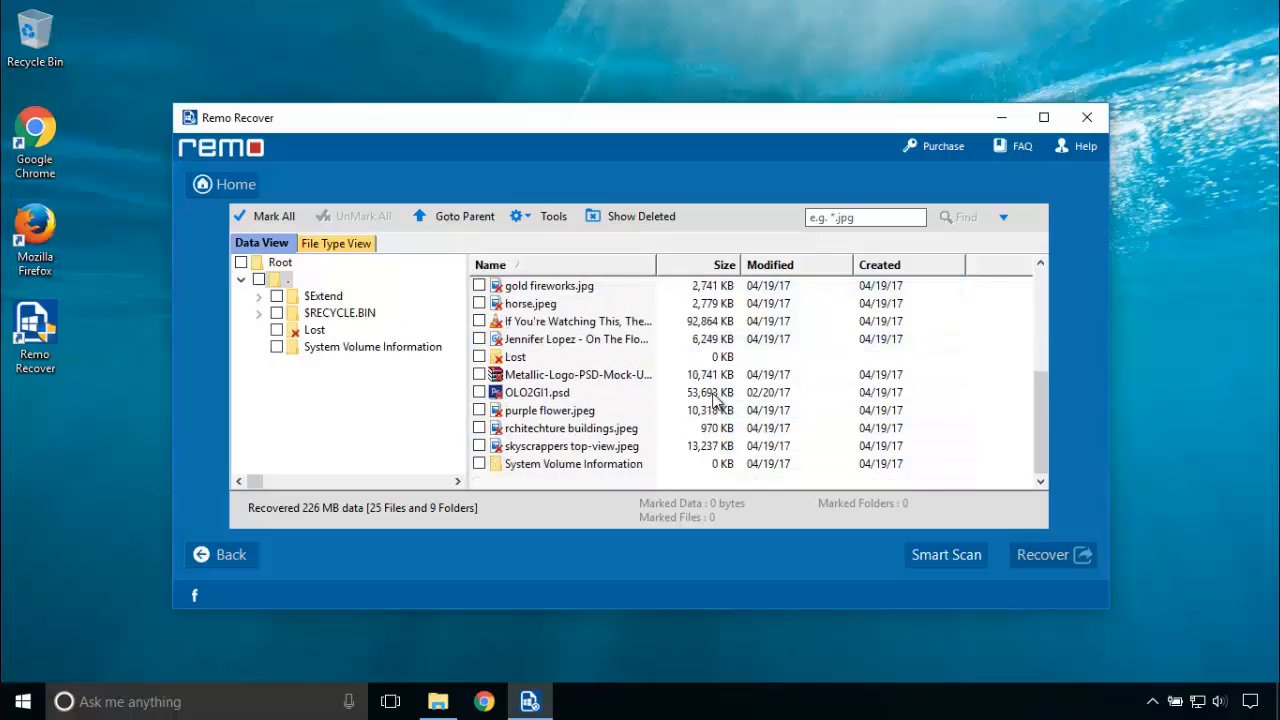
mouse_move(548, 392)
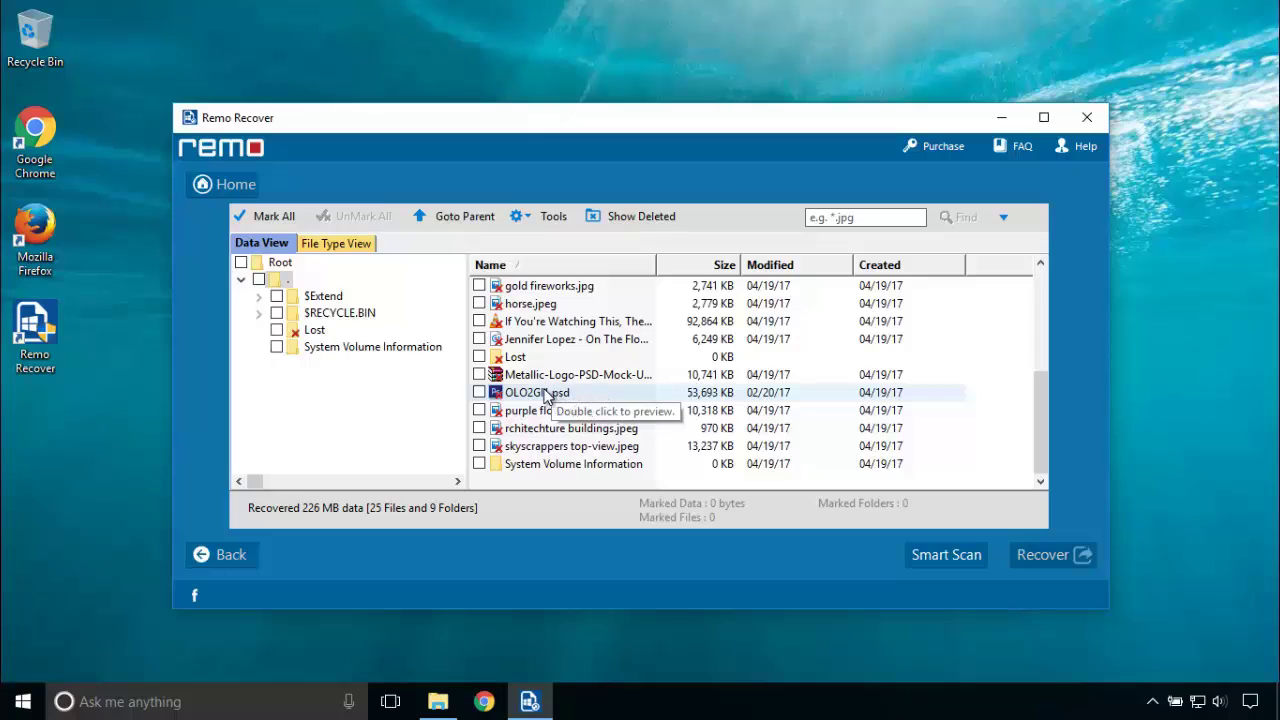
double_click(536, 392)
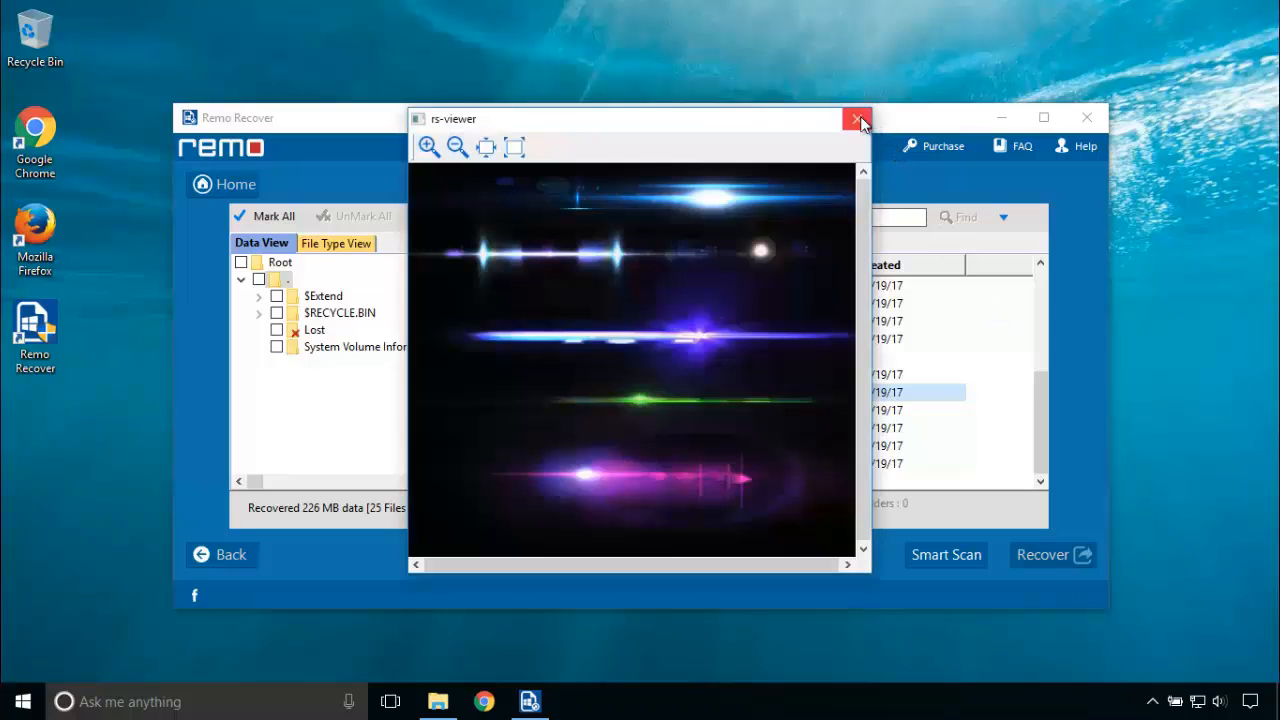
click(852, 118)
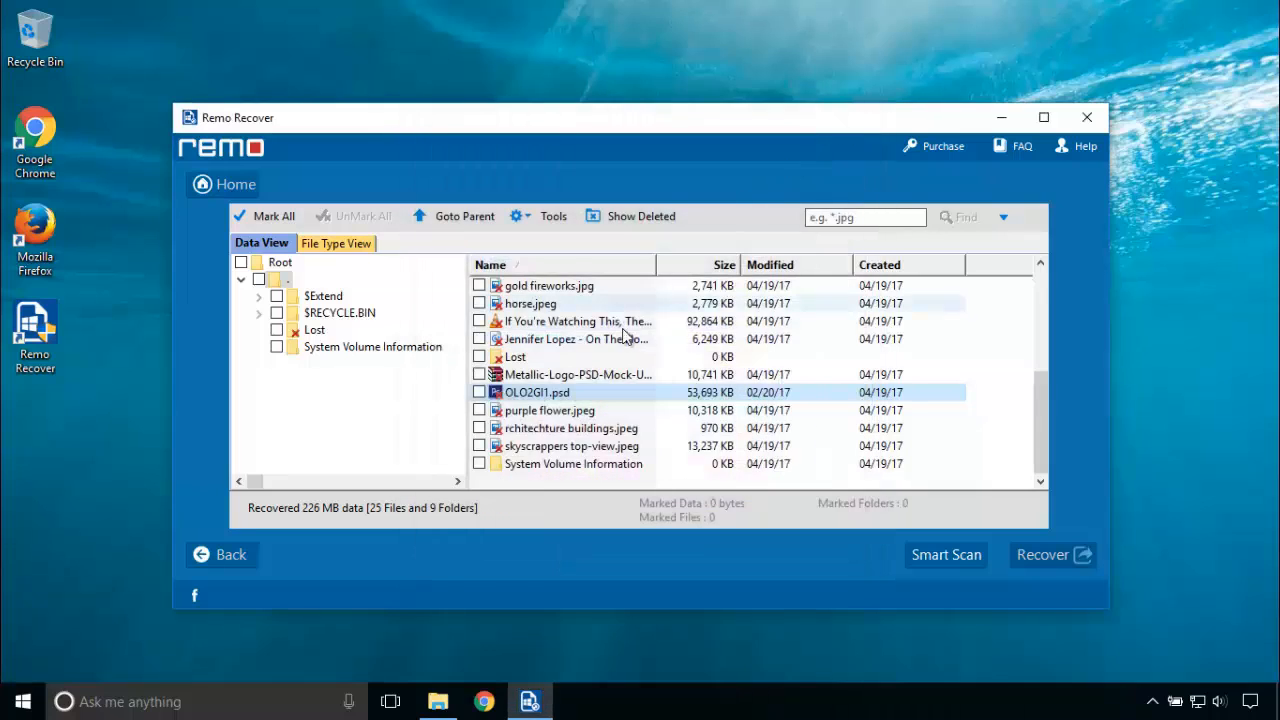
double_click(548, 410)
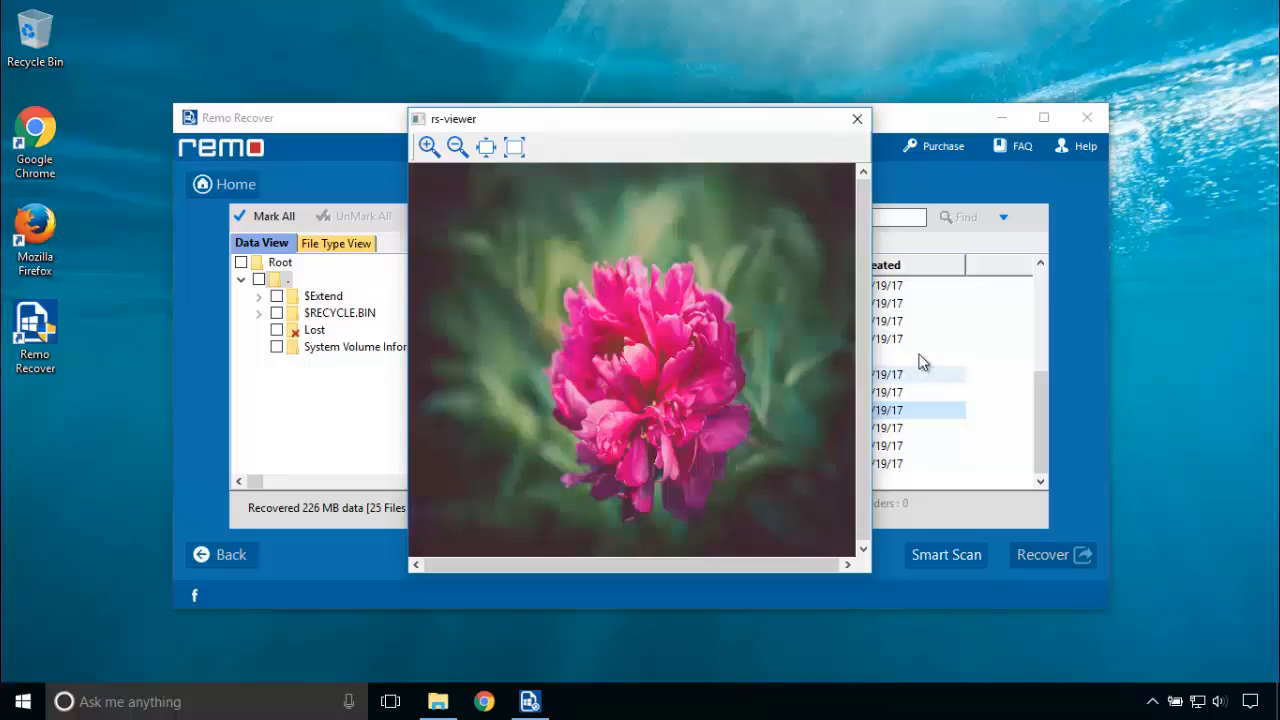
click(856, 118)
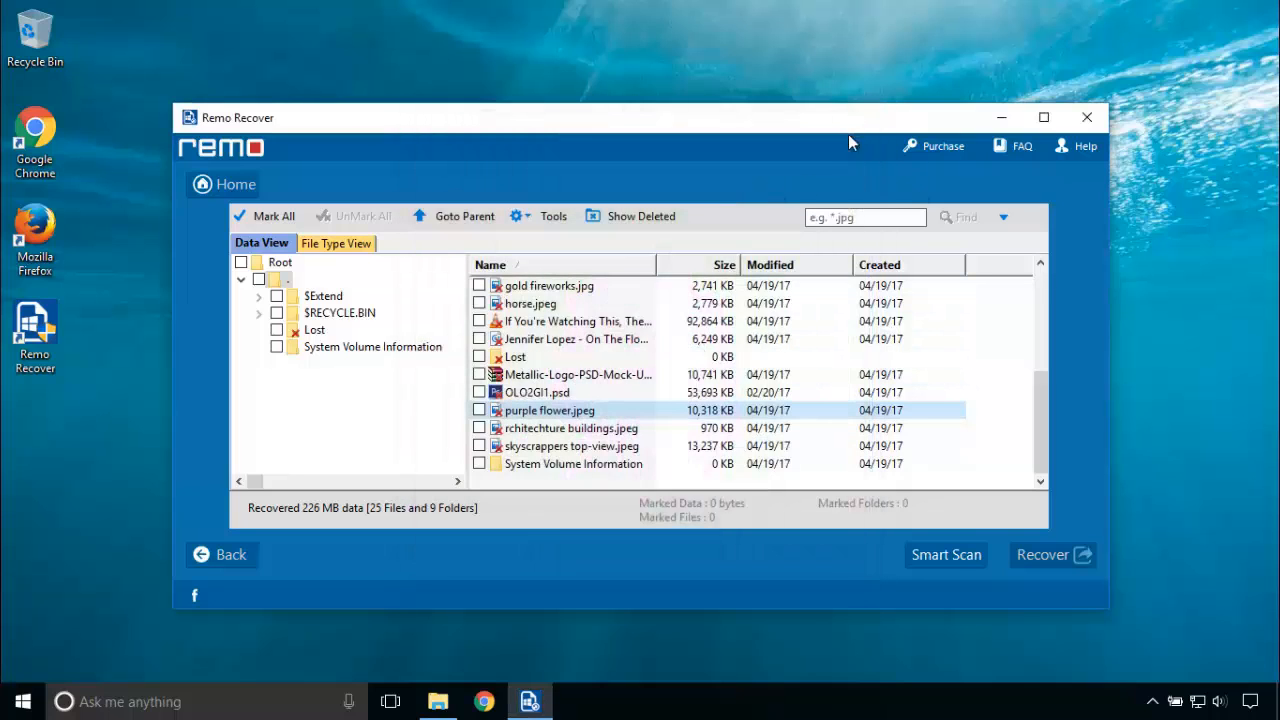
mouse_move(558, 376)
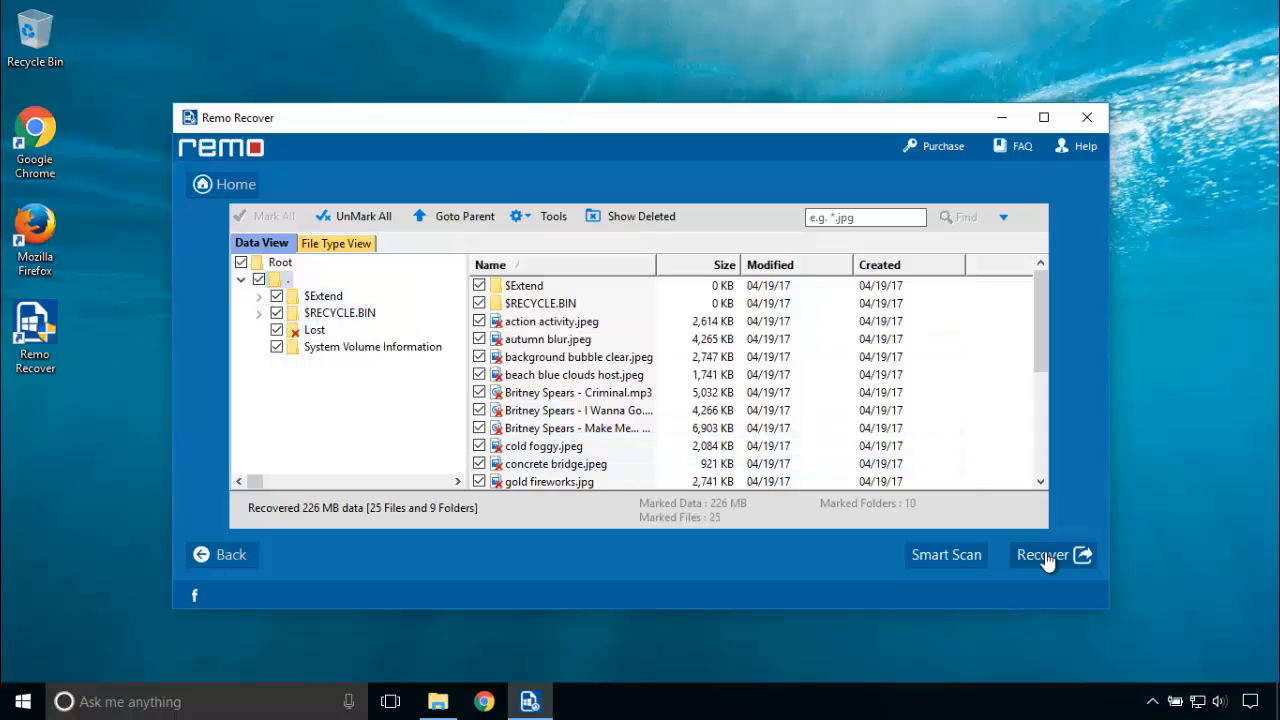
Step: Recover the 25 marked files and choose Continue to Recover in the Register Now dialog
click(1044, 556)
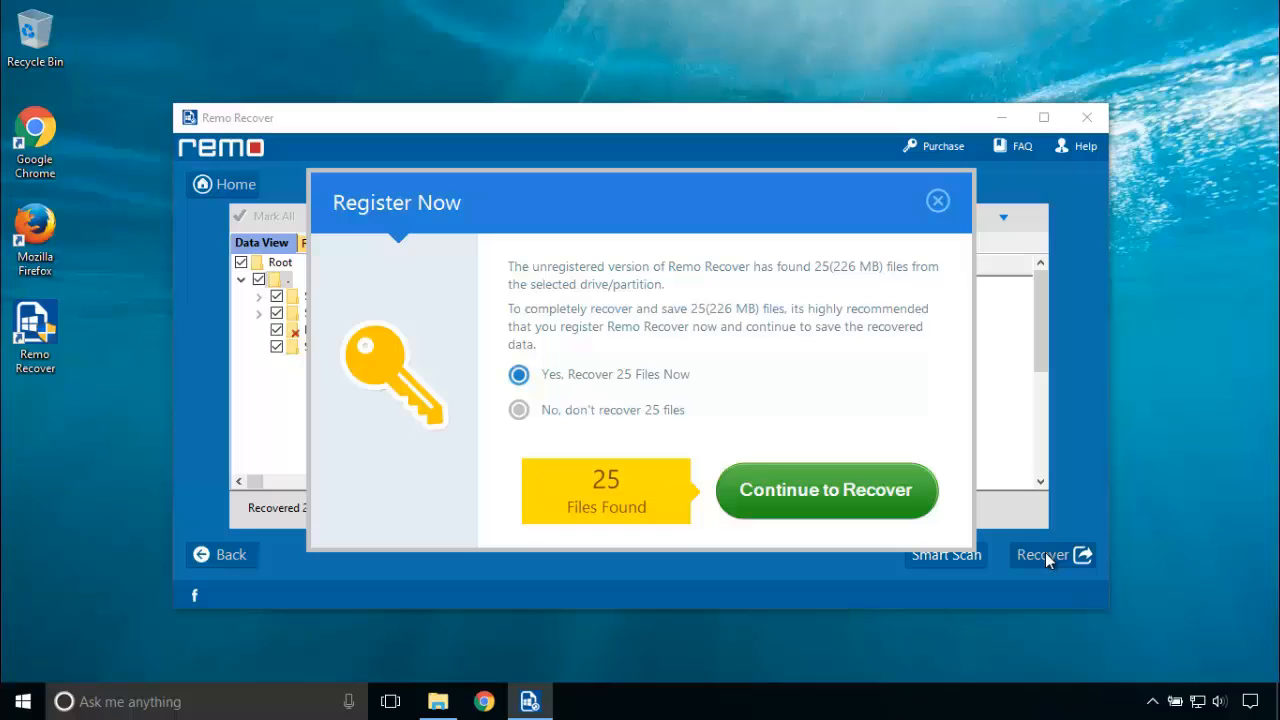
mouse_move(944, 394)
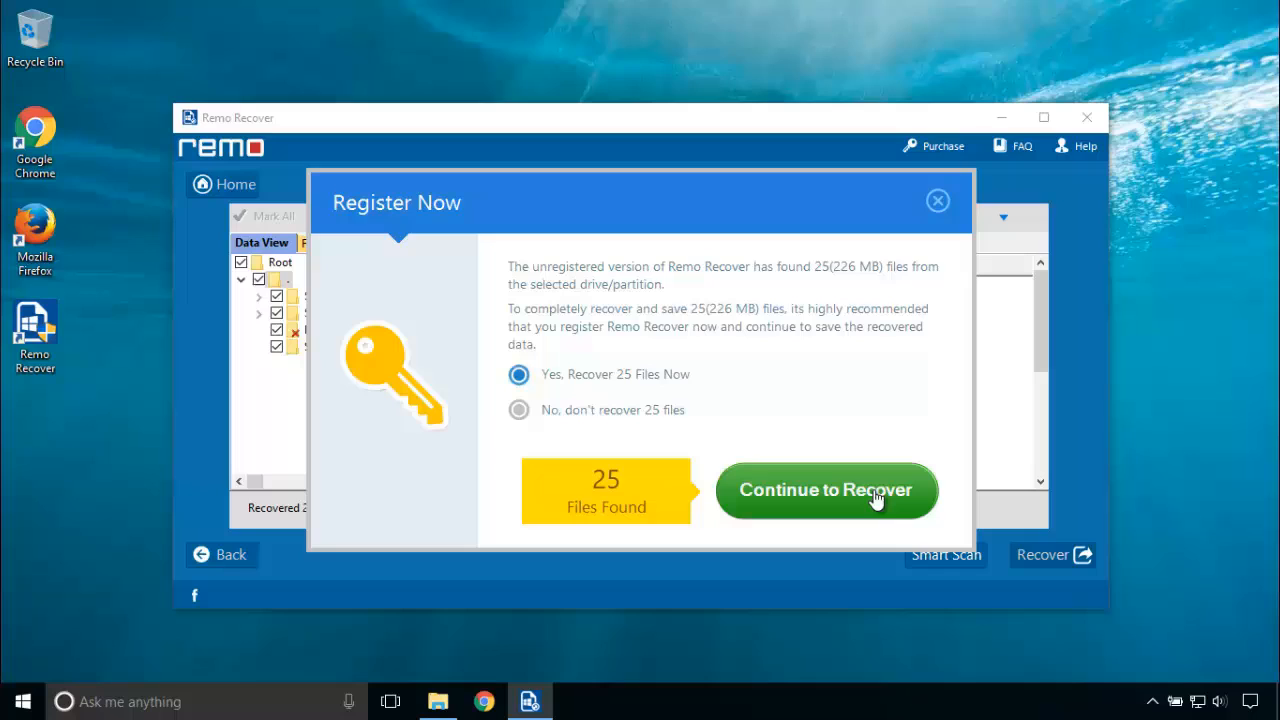
click(826, 490)
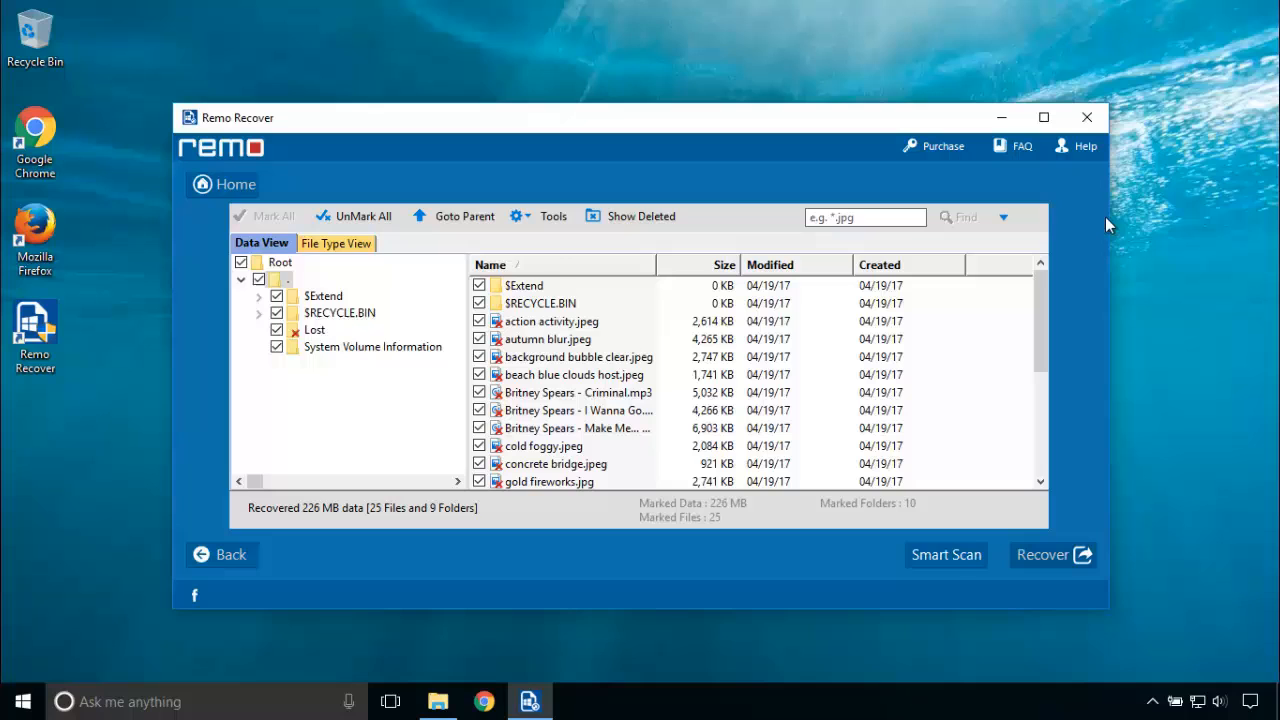
click(1084, 146)
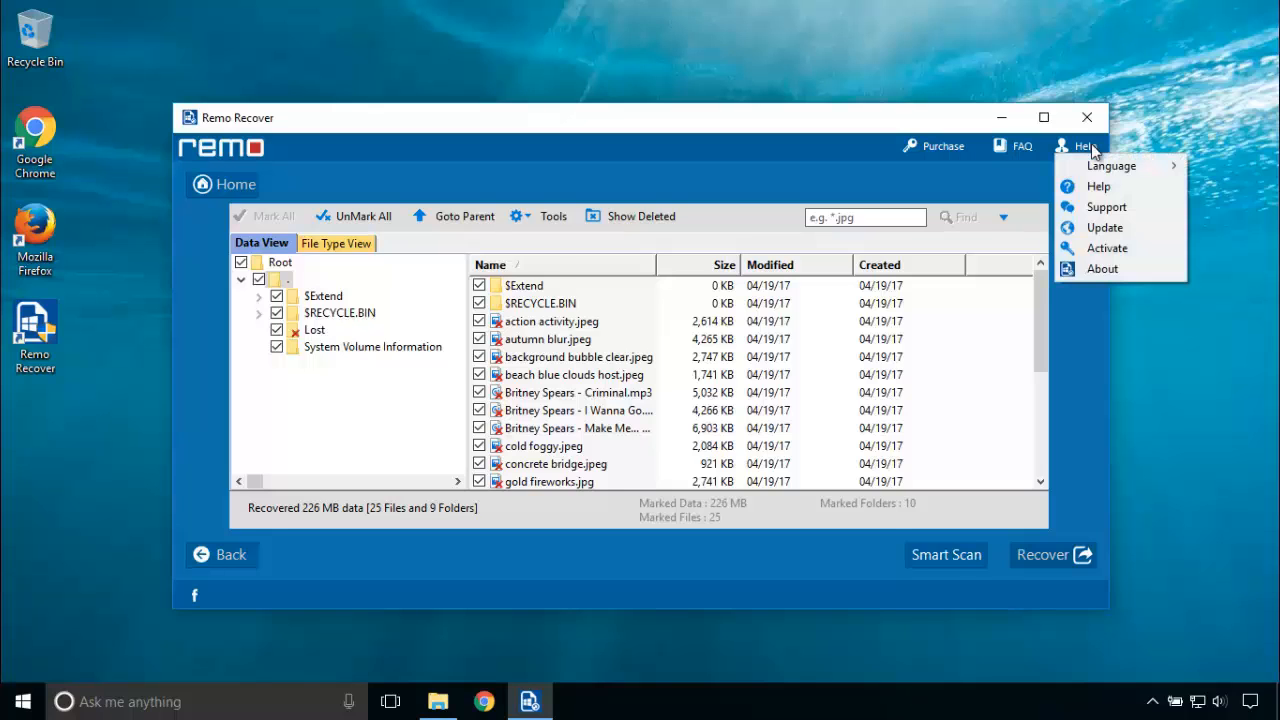
click(1108, 248)
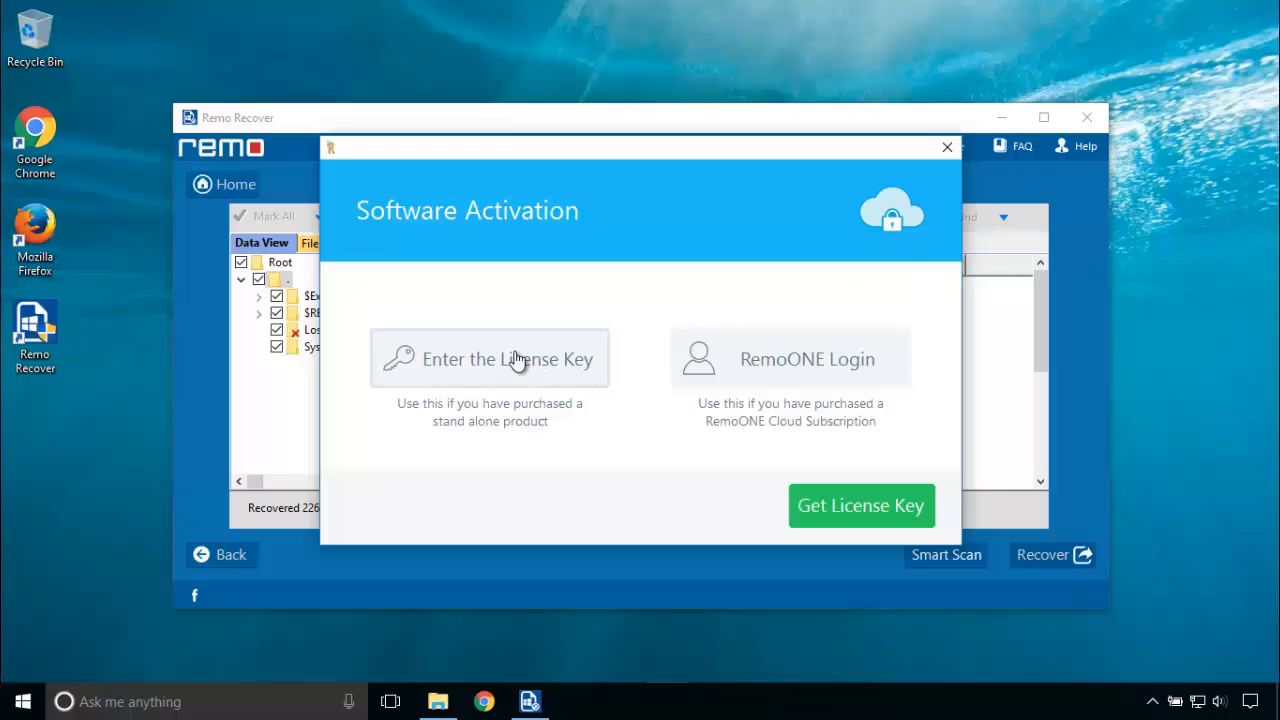
click(488, 358)
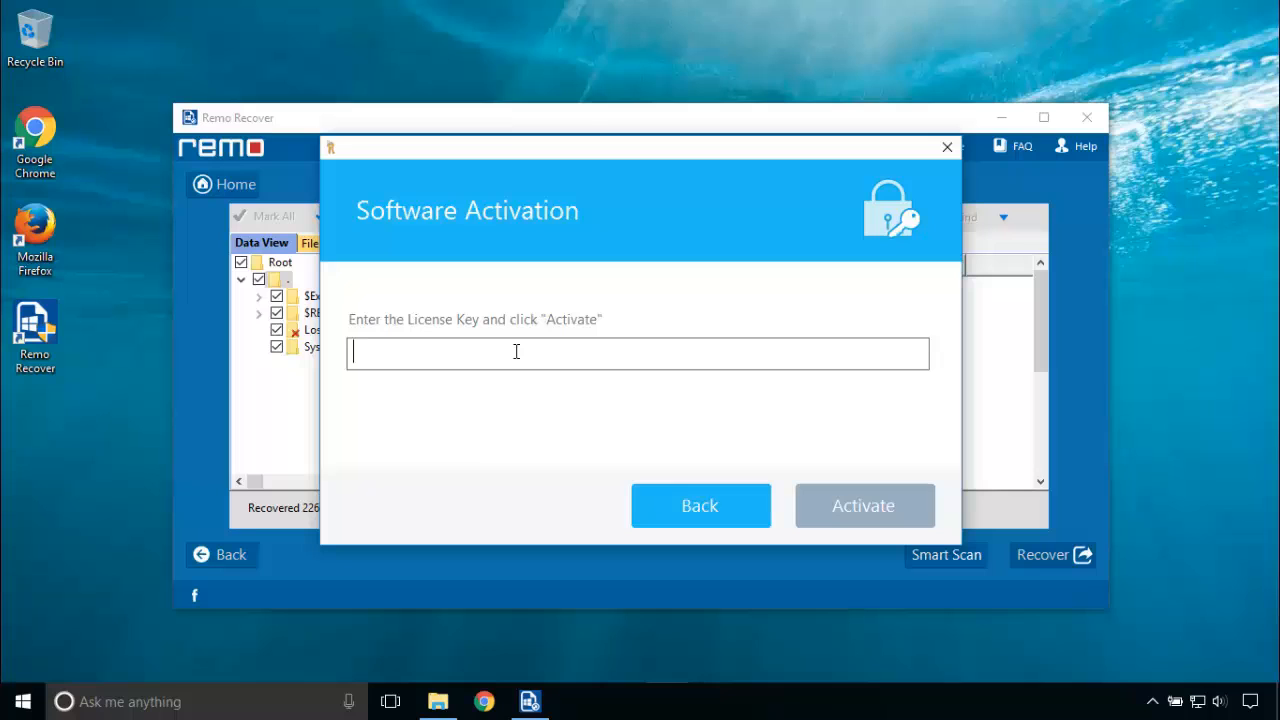
mouse_move(948, 146)
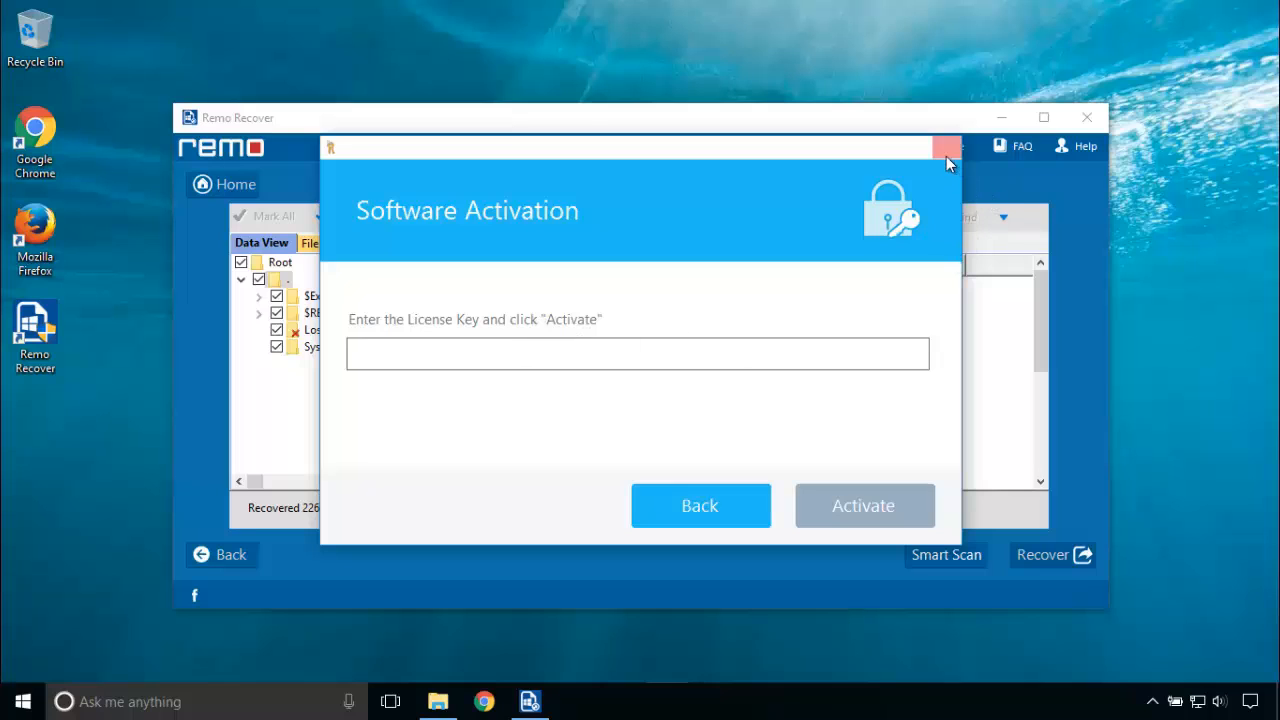
click(944, 148)
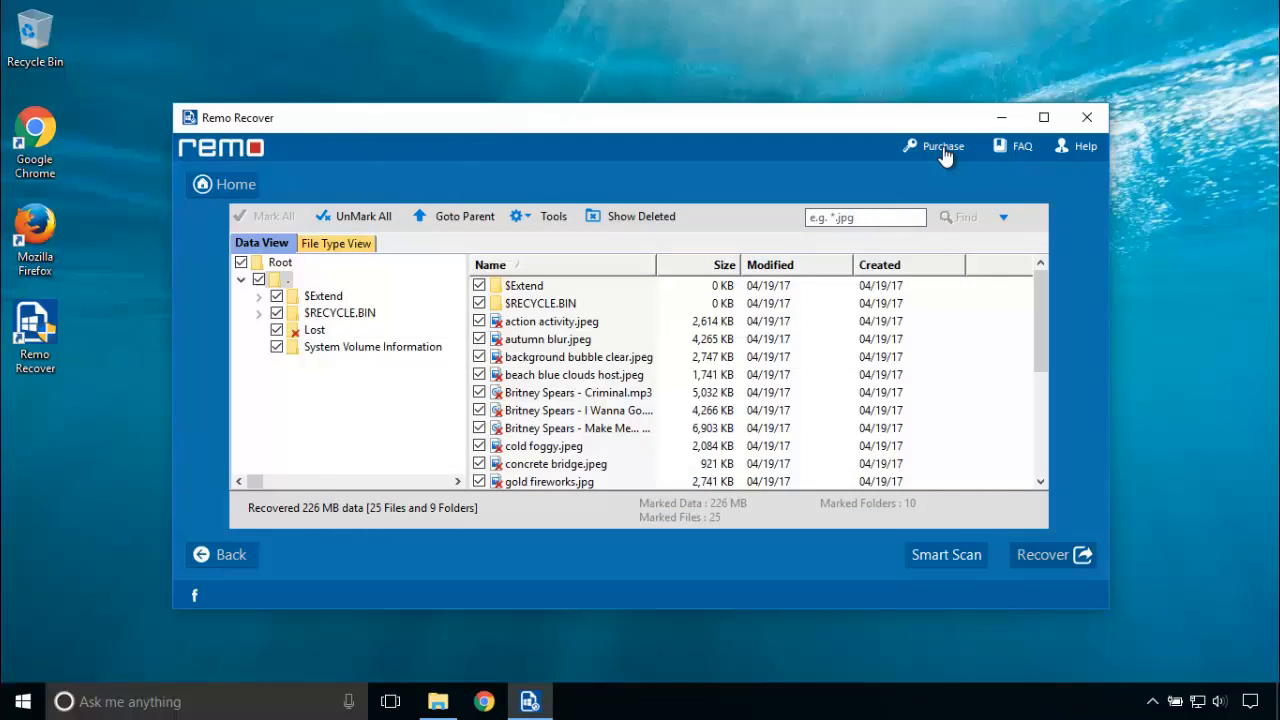